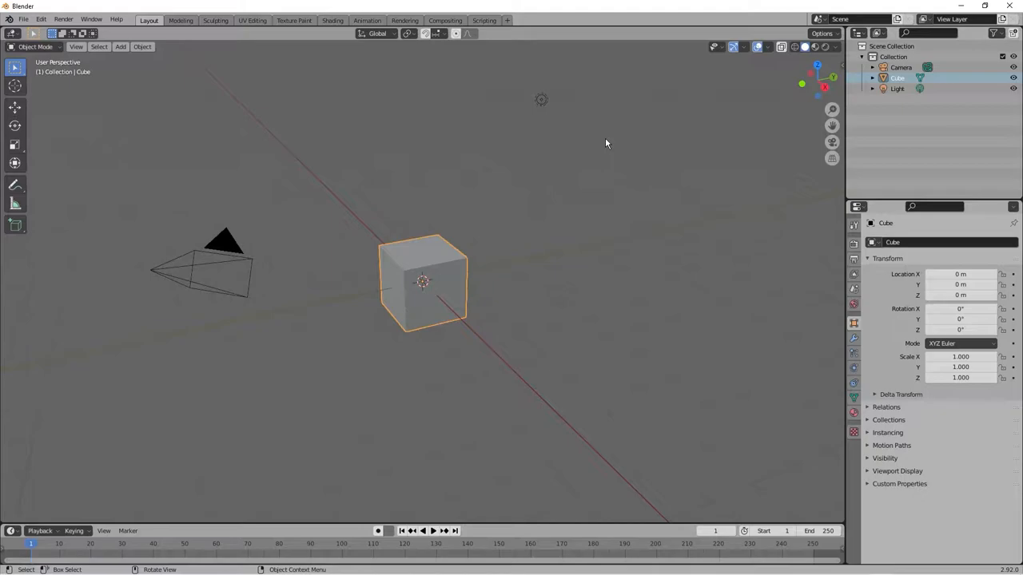
pyautogui.moveTo(381, 163)
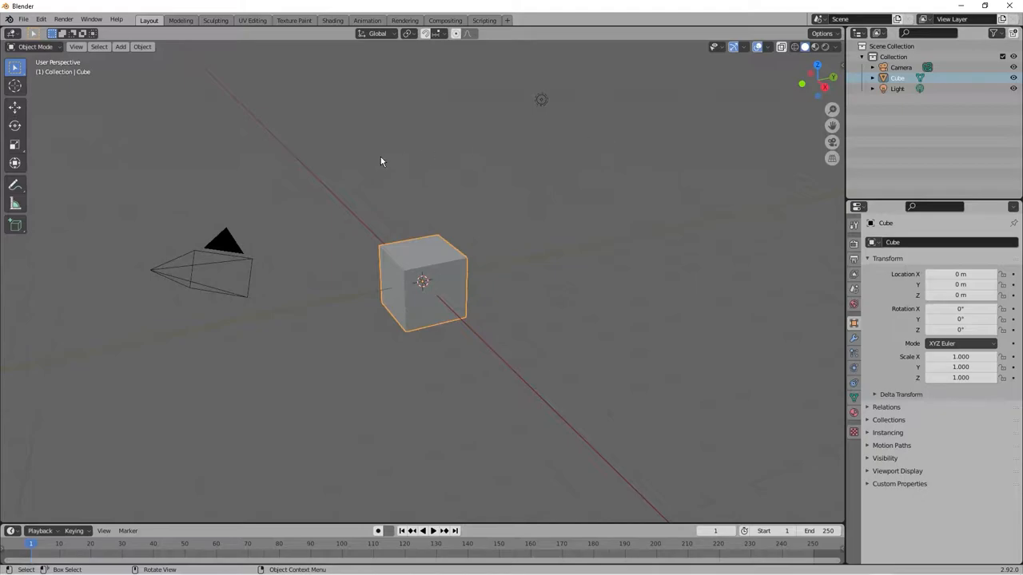
pyautogui.moveTo(370, 156)
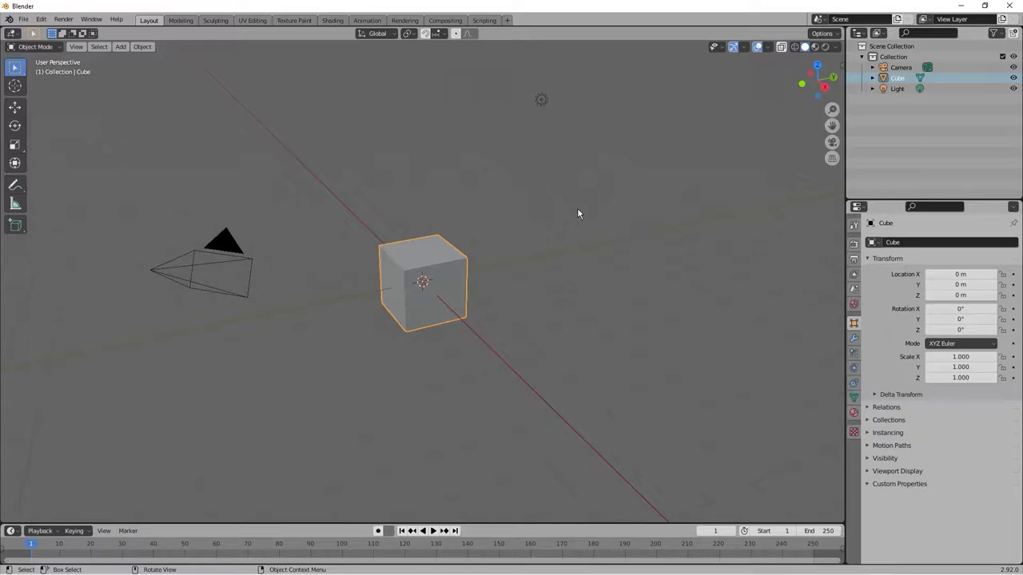
pyautogui.moveTo(20, 38)
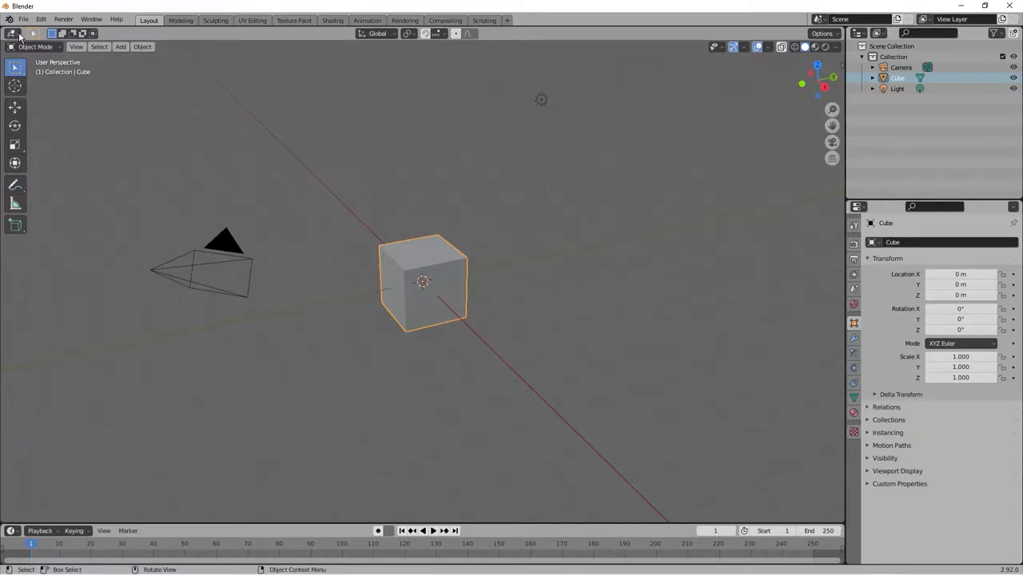
# Step: Bring up the BlenderGIS GitHub repository in the browser and scroll through its README
pyautogui.click(24, 19)
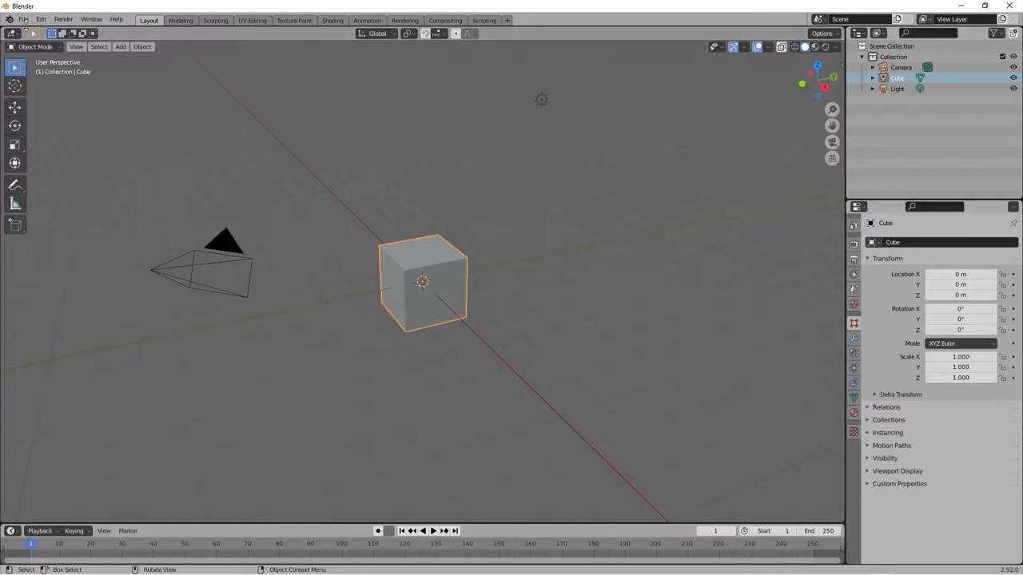
pyautogui.moveTo(158, 92)
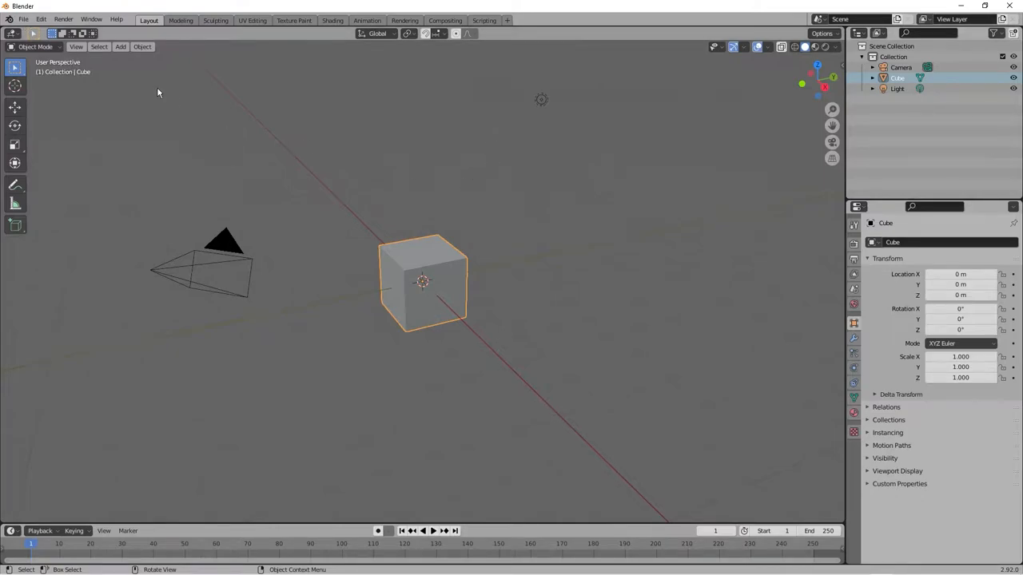
pyautogui.click(23, 19)
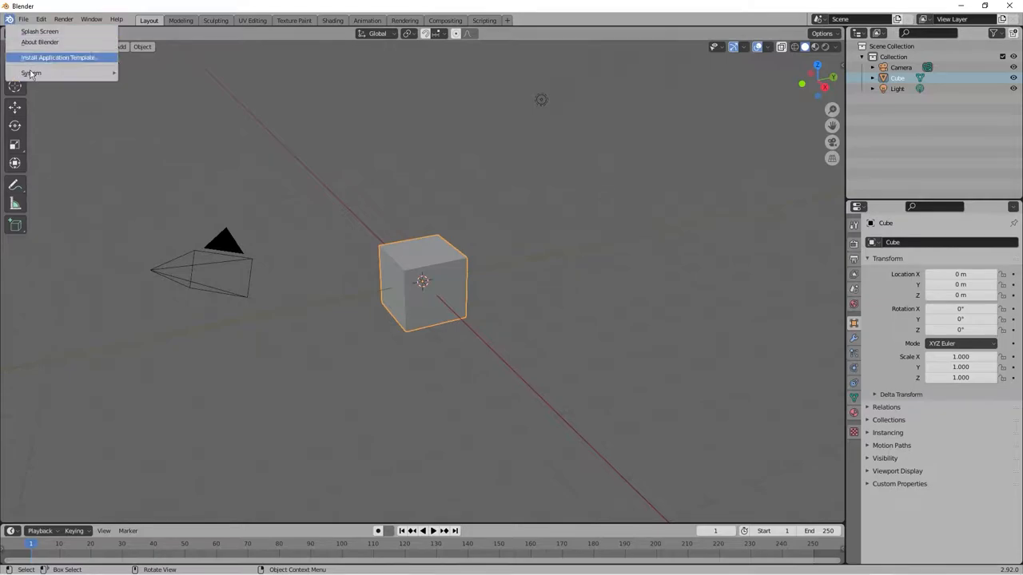
pyautogui.click(39, 41)
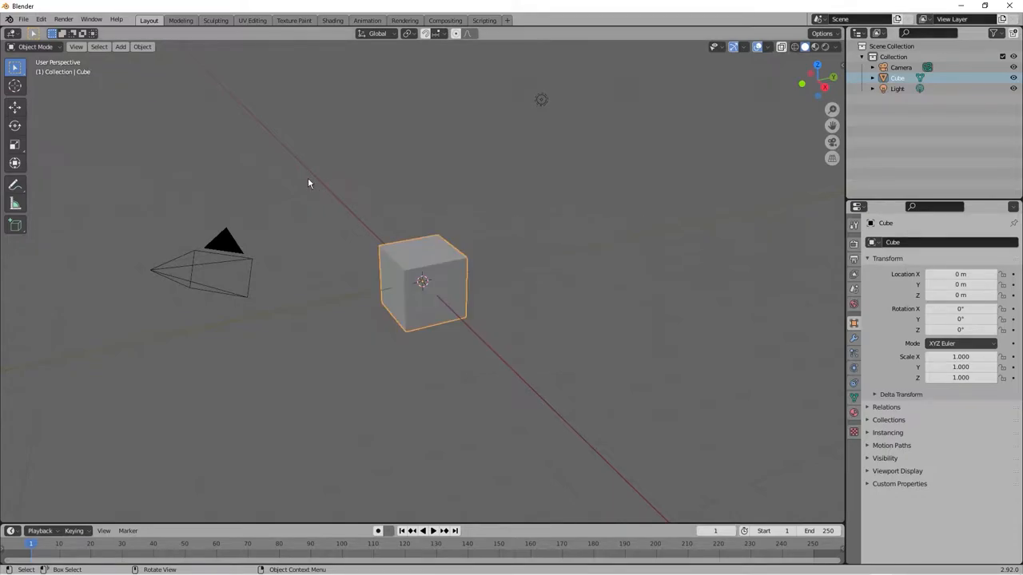
pyautogui.moveTo(403, 231)
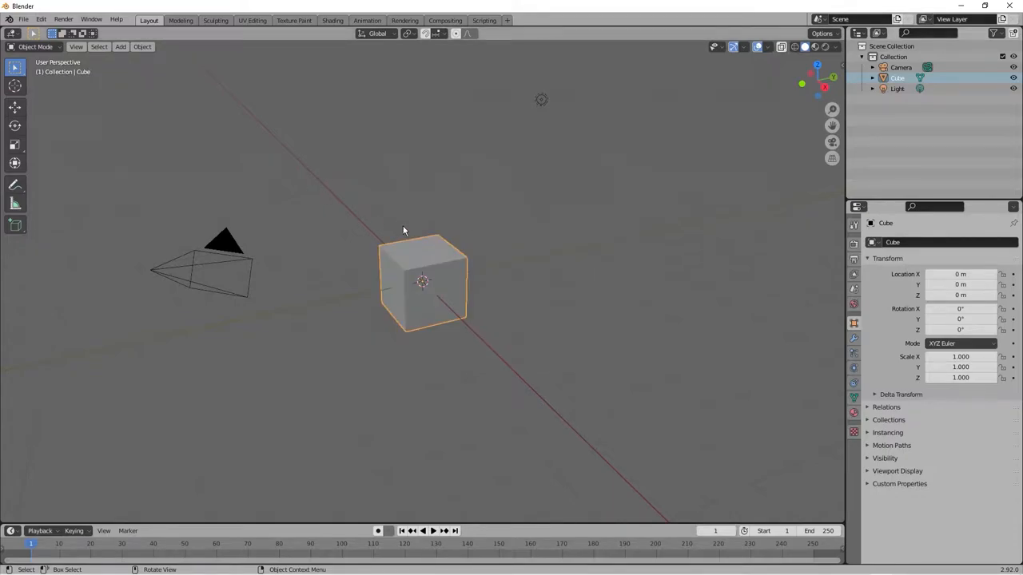
pyautogui.moveTo(15, 145)
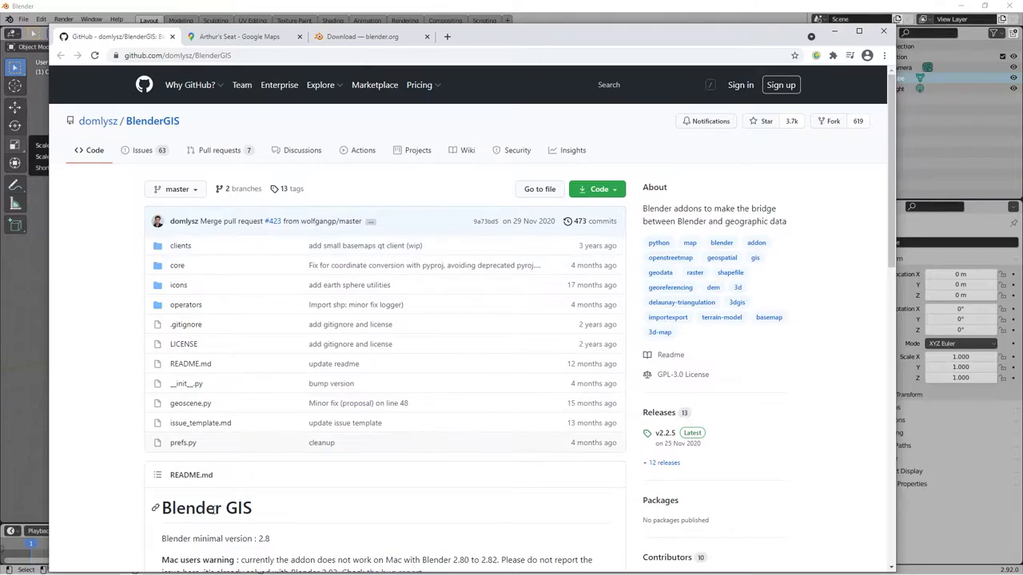
pyautogui.scroll(-3)
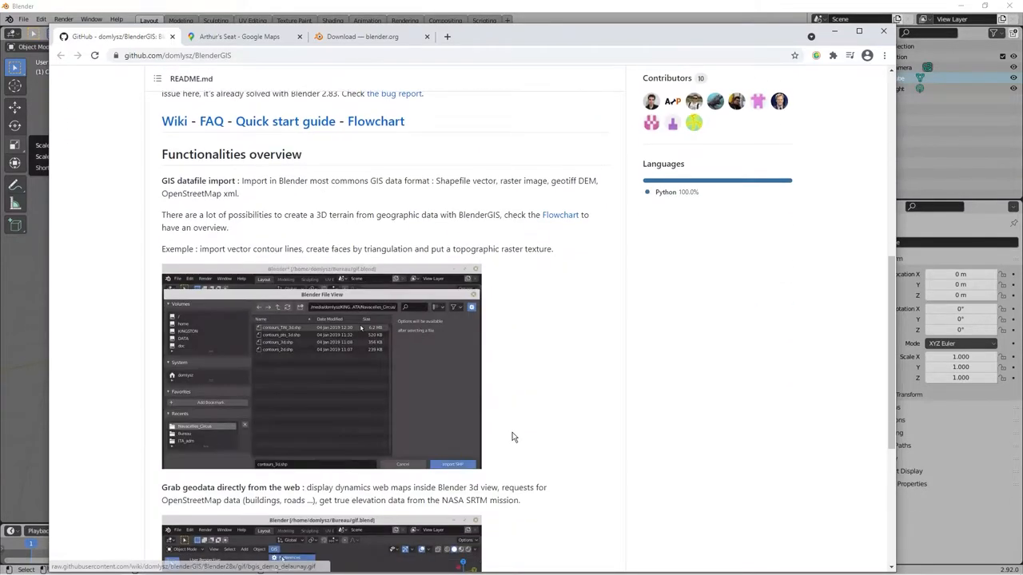
pyautogui.scroll(3)
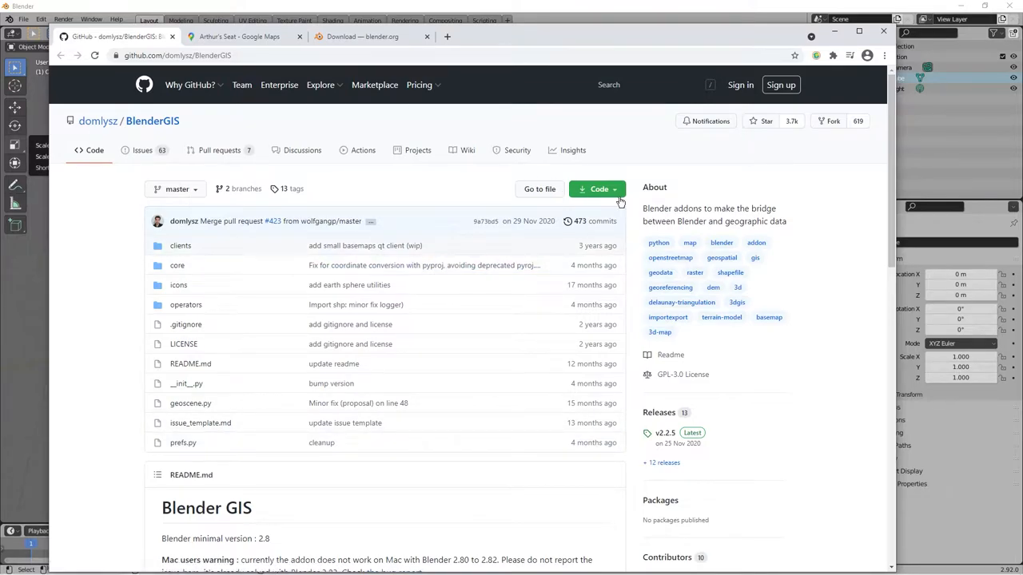
pyautogui.click(598, 188)
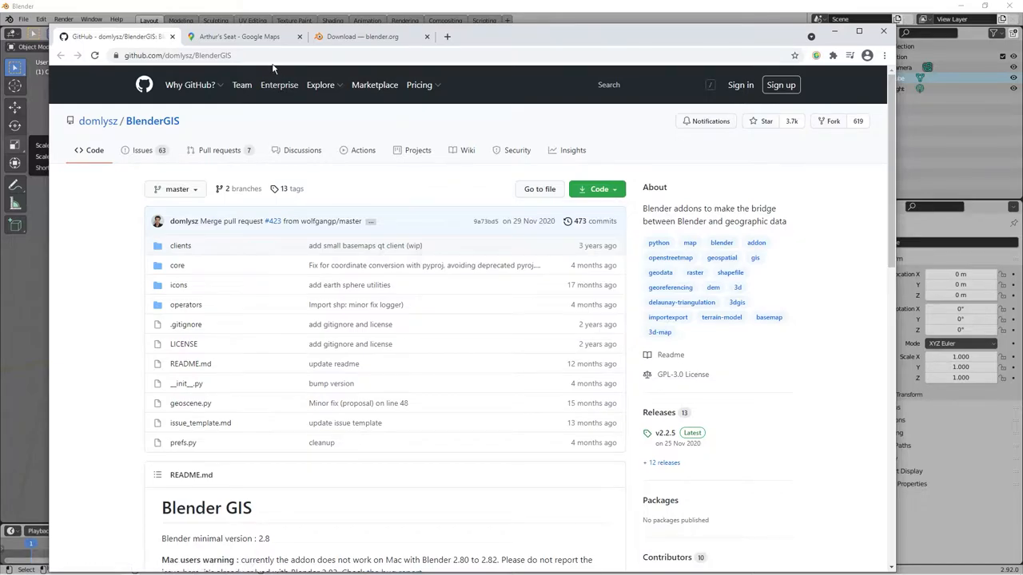
pyautogui.click(176, 55)
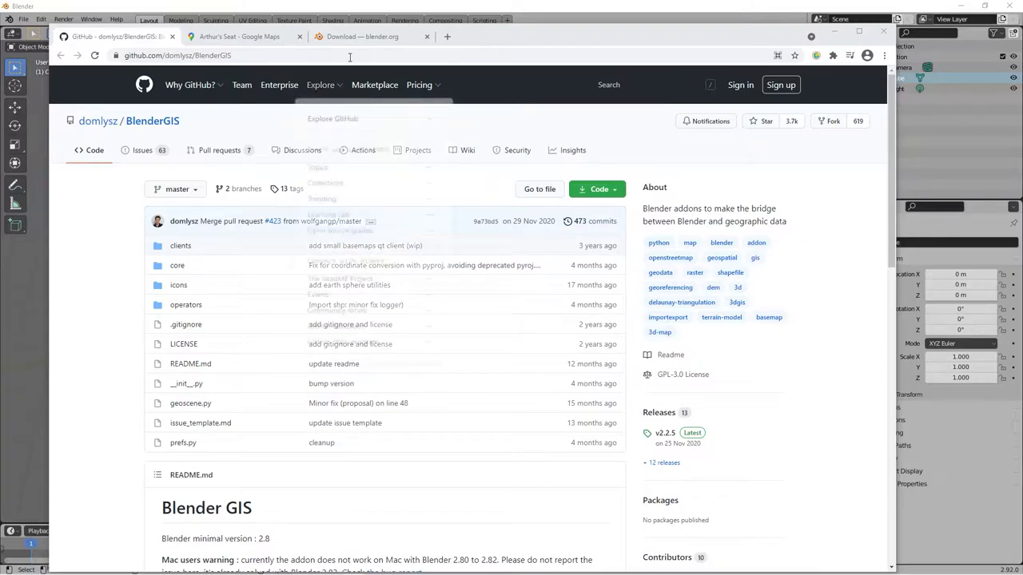
pyautogui.moveTo(376, 36)
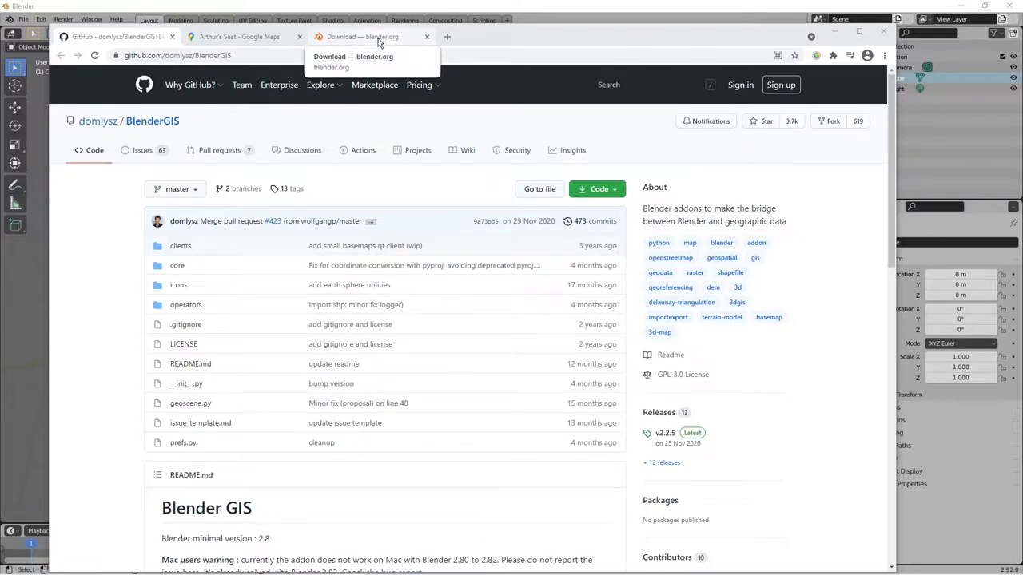
# Step: Check the Blender 2.92.0 download page on blender.org, then return to the BlenderGIS repository
pyautogui.click(362, 36)
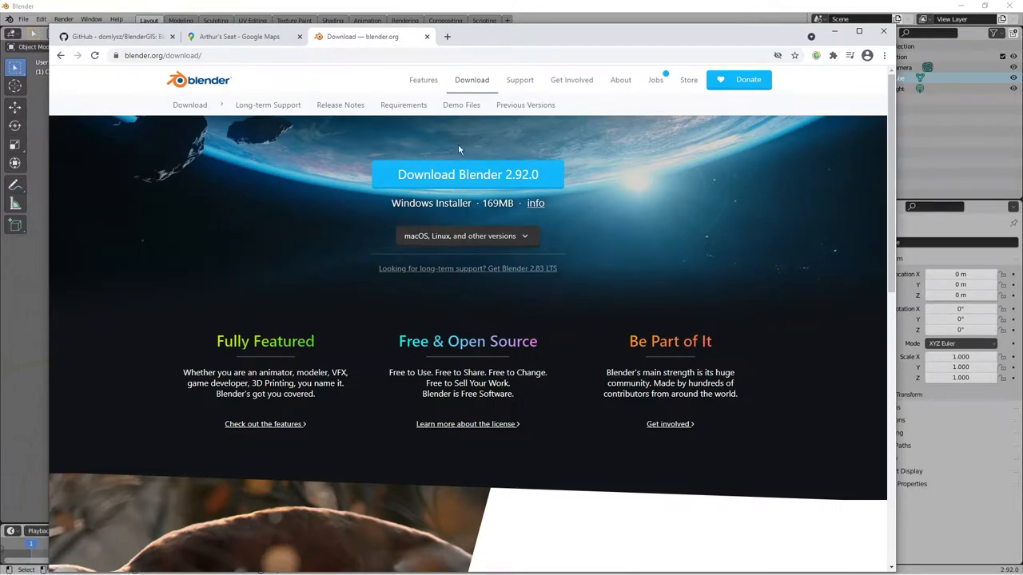
pyautogui.moveTo(210, 189)
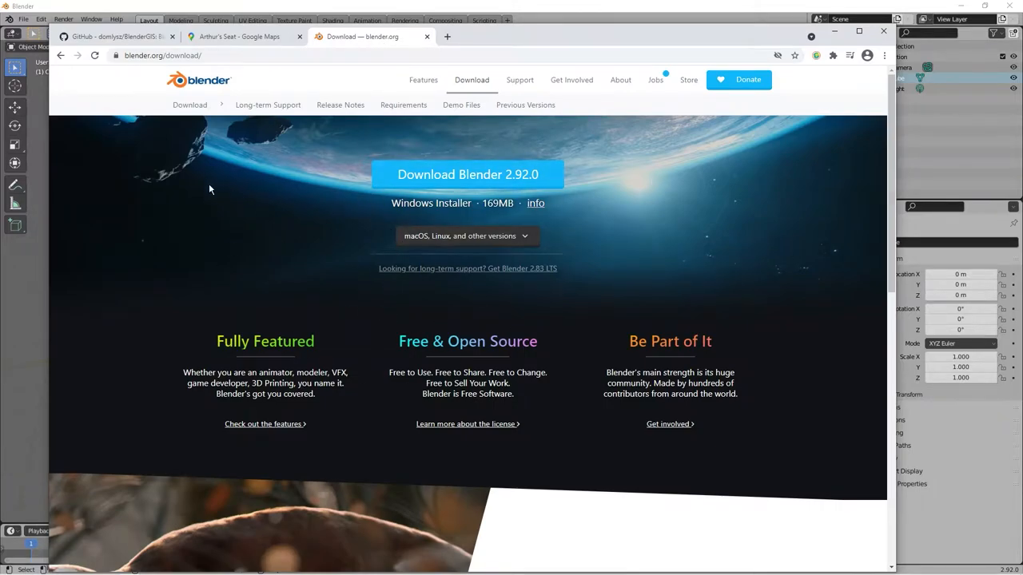
pyautogui.moveTo(413, 157)
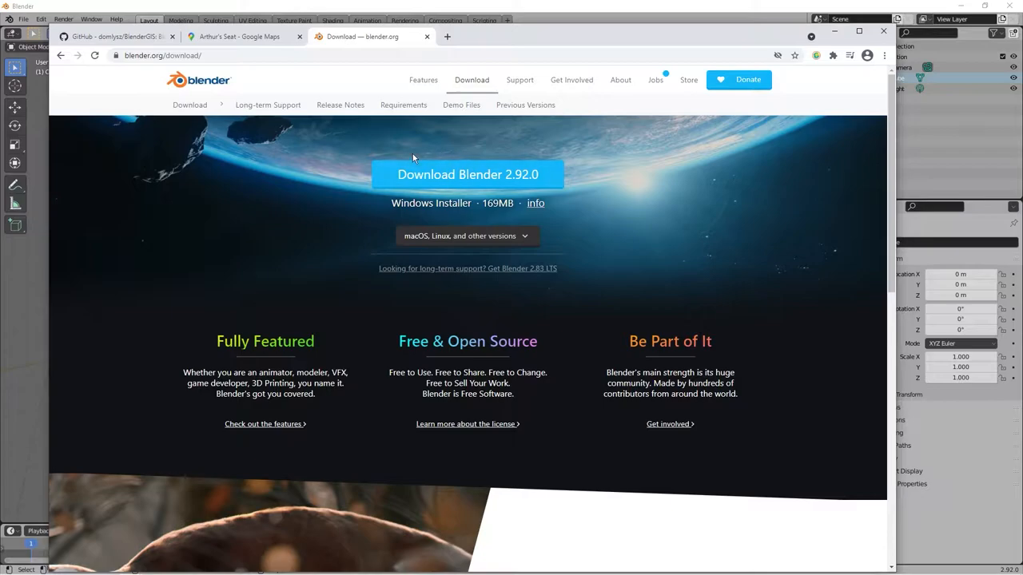
pyautogui.moveTo(344, 218)
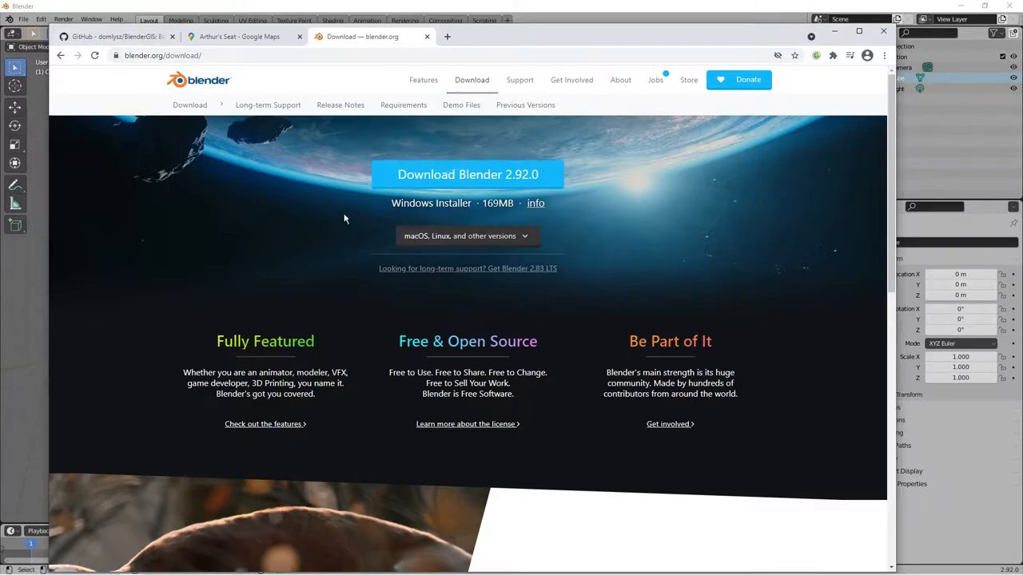
pyautogui.click(116, 36)
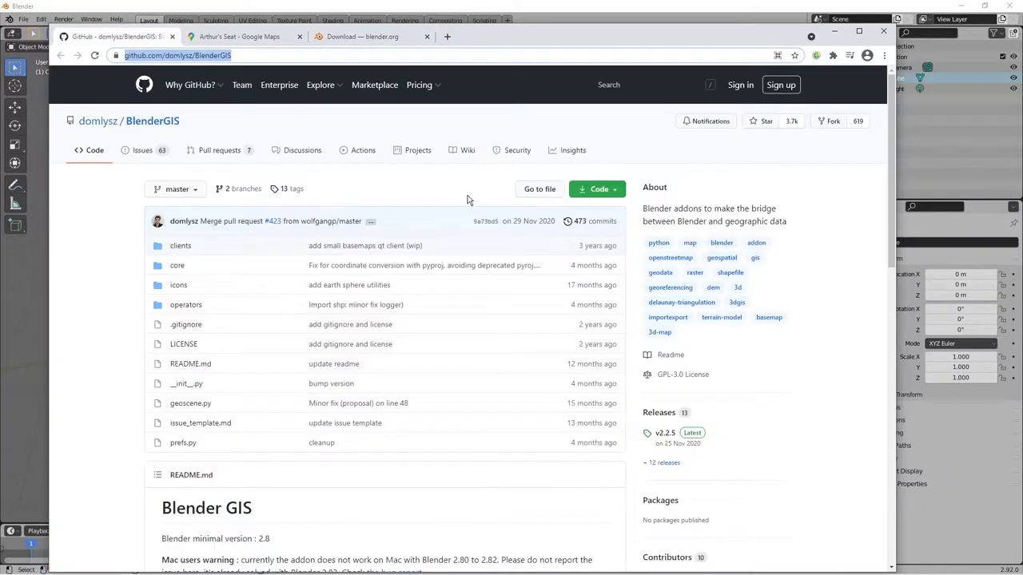
pyautogui.moveTo(708, 102)
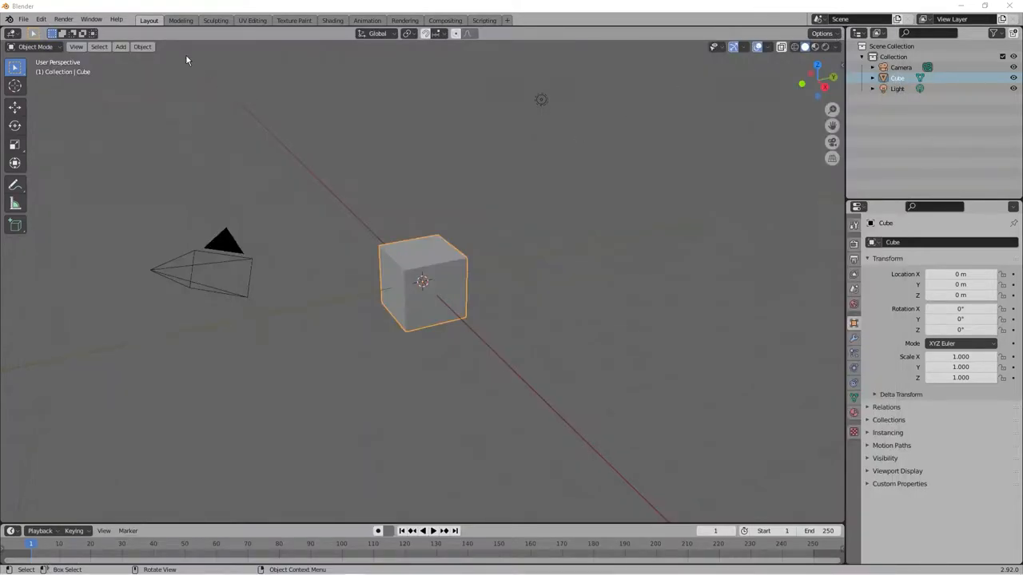
# Step: Open Blender Preferences on the Add-ons section and launch the add-on install file browser
pyautogui.click(40, 19)
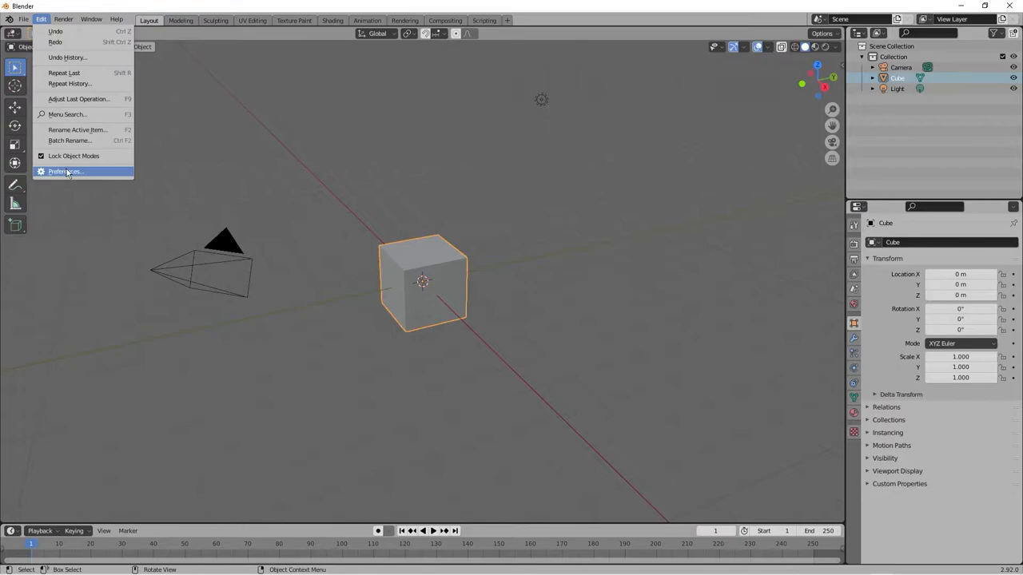
pyautogui.click(64, 171)
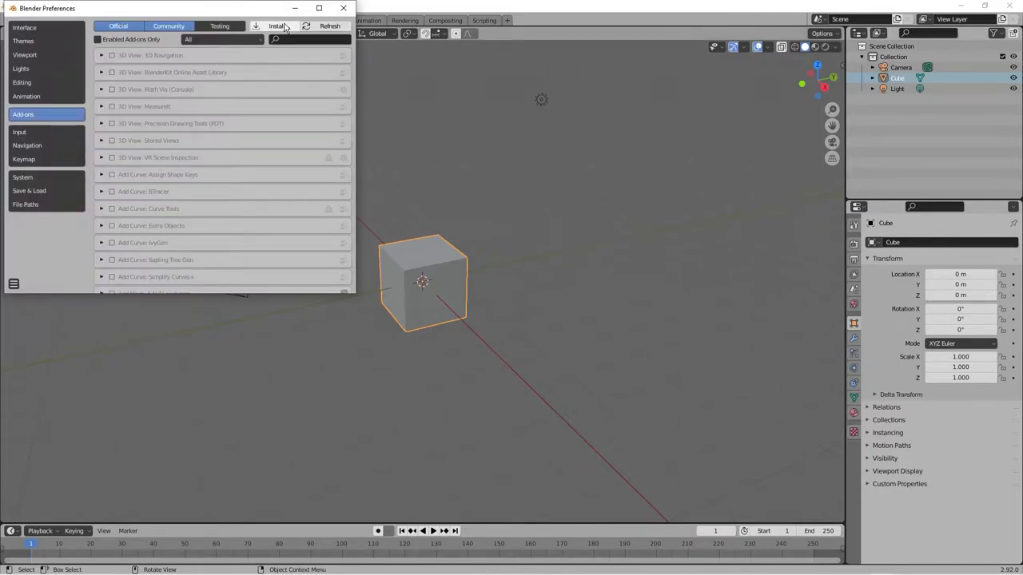
pyautogui.click(24, 114)
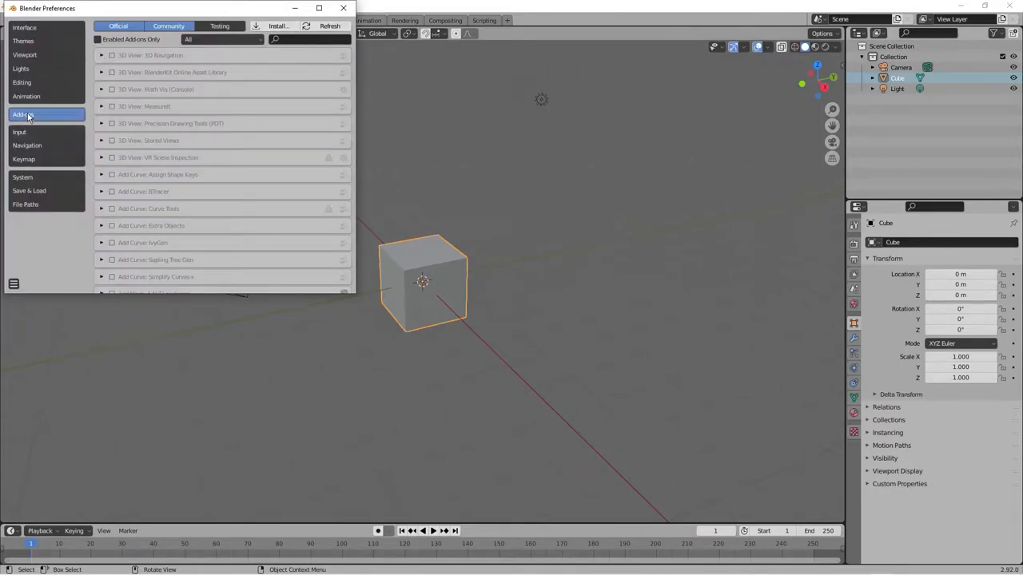
pyautogui.click(279, 25)
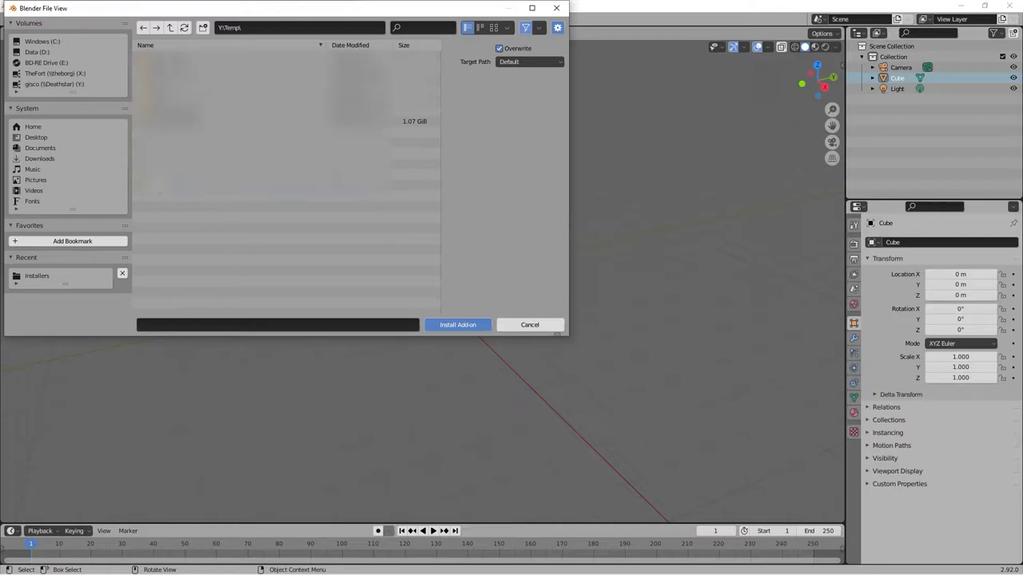
# Step: Install BlenderGIS-master.zip from the Installers folder as an add-on
pyautogui.doubleClick(37, 275)
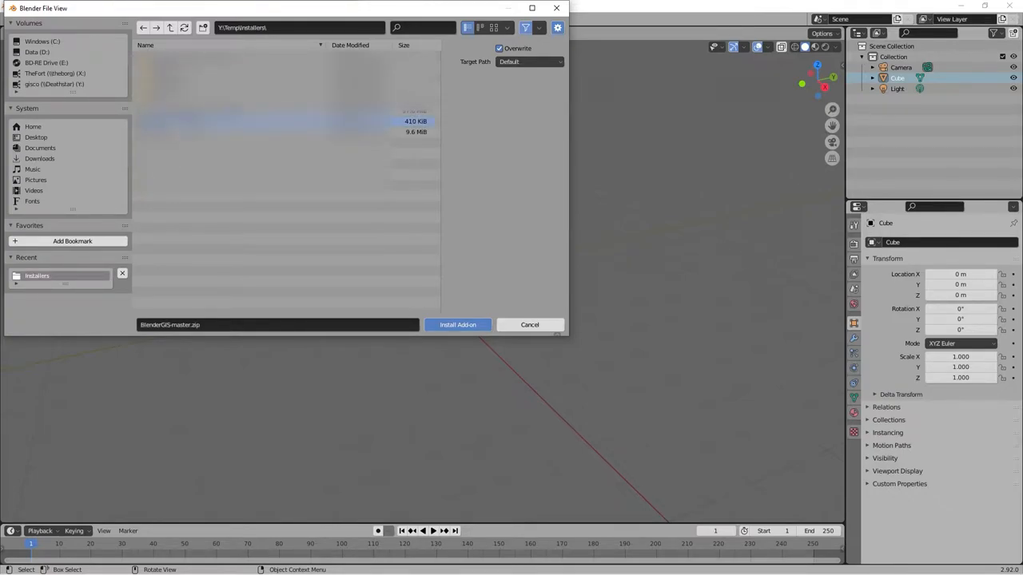
pyautogui.click(178, 121)
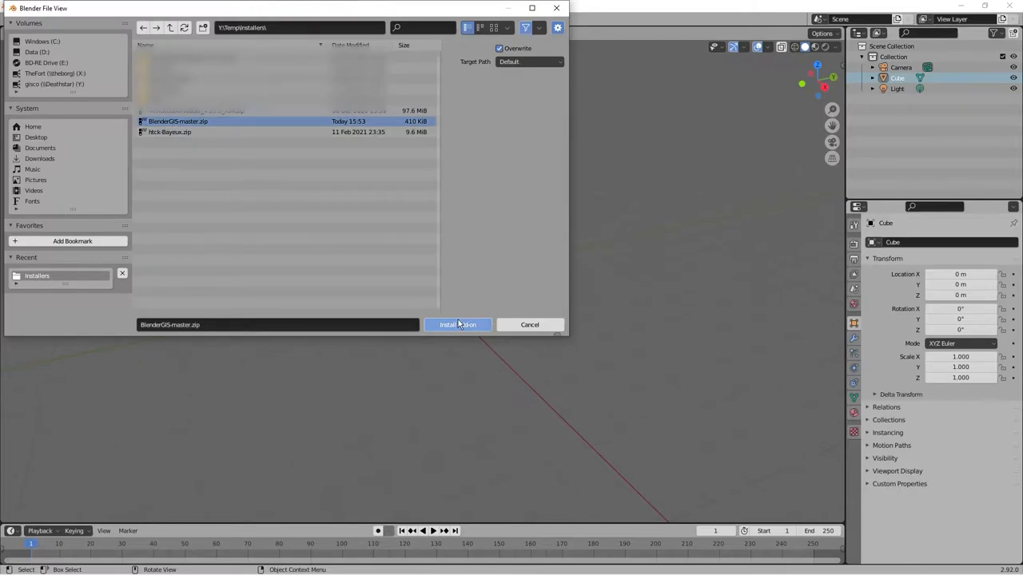
pyautogui.moveTo(458, 325)
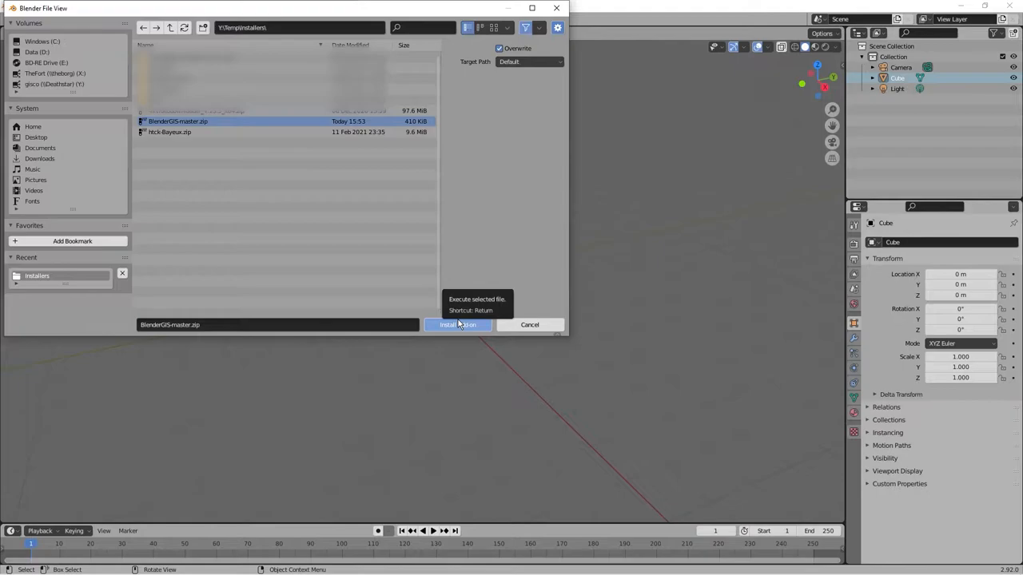
pyautogui.click(458, 324)
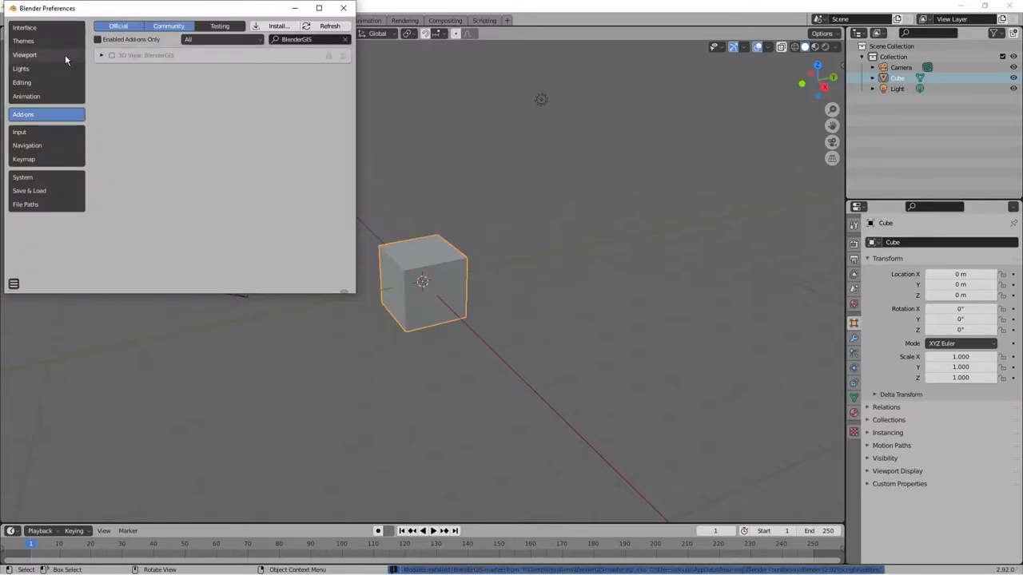
# Step: Expand the 3D View: BlenderGIS add-on entry and enable it
pyautogui.click(101, 55)
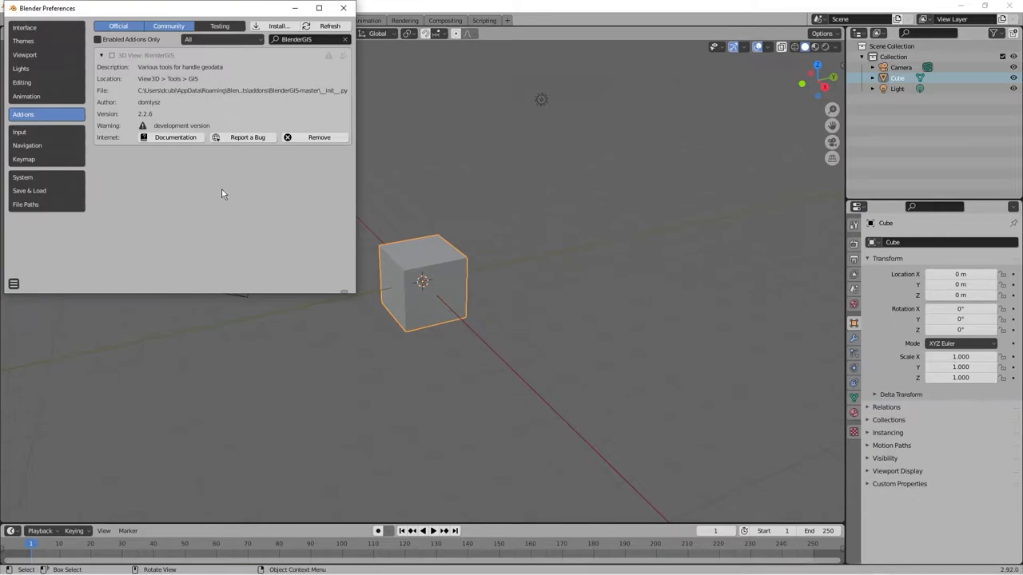
pyautogui.moveTo(317, 70)
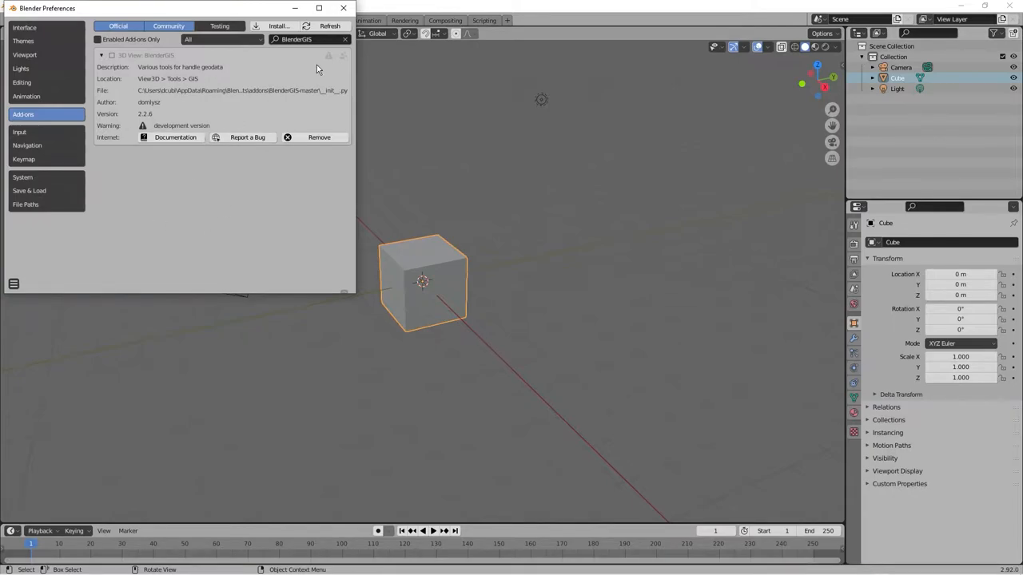
pyautogui.moveTo(170, 134)
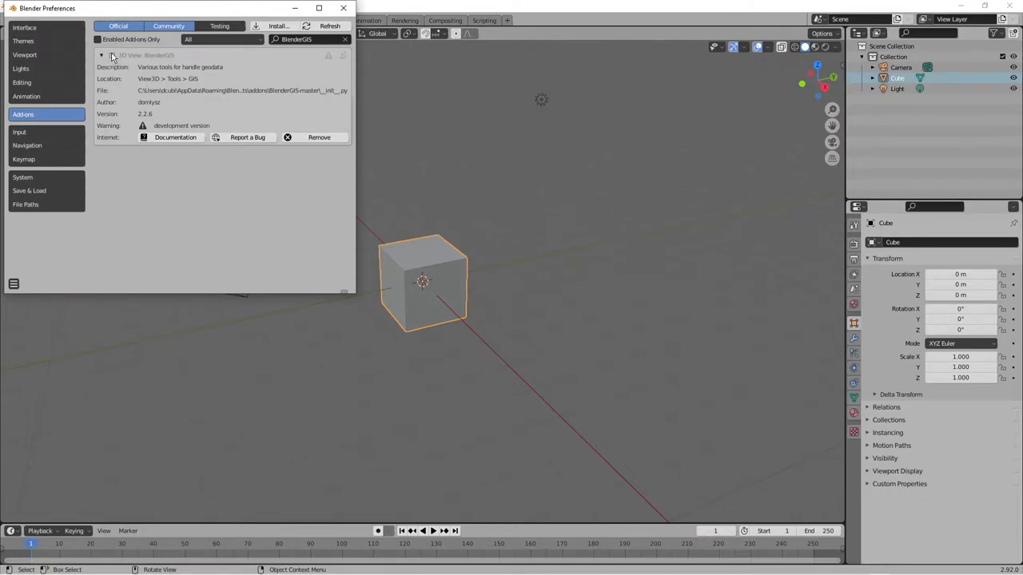
pyautogui.click(112, 55)
pyautogui.write('c:\\temp\\blendercache')
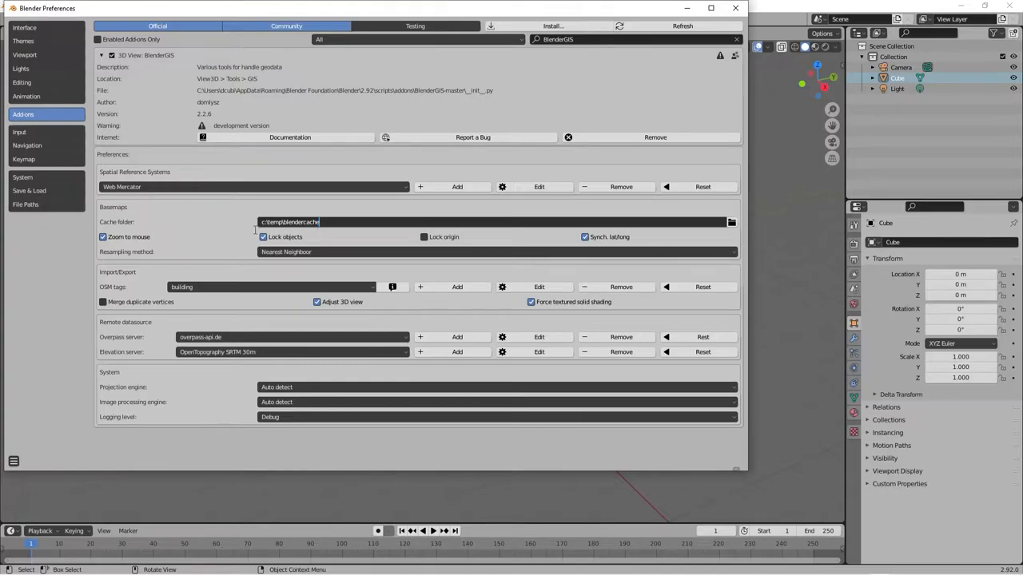
pyautogui.moveTo(362, 236)
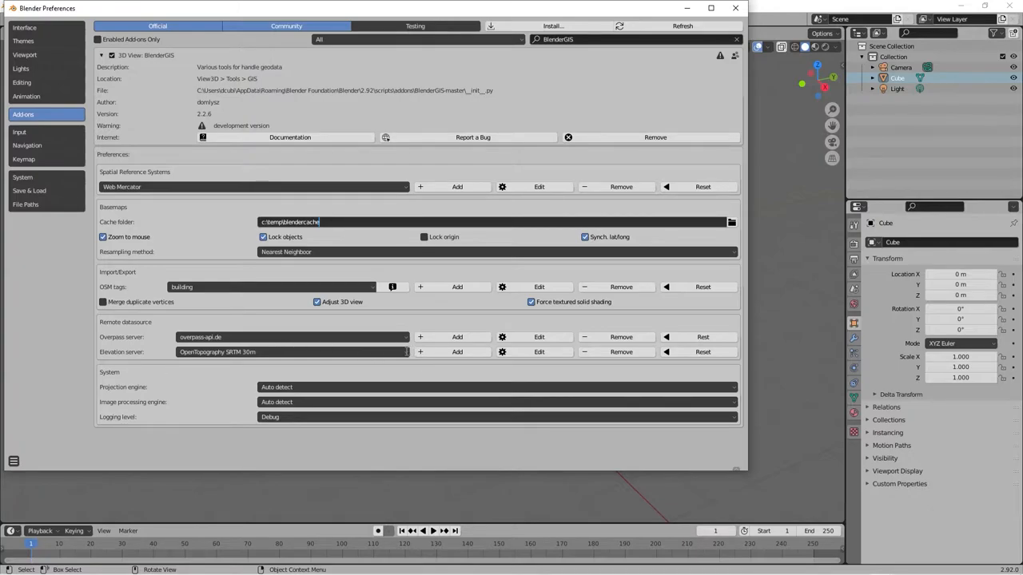
# Step: Keep OpenTopography SRTM 30m as elevation source, review projection engines, and close Preferences
pyautogui.click(292, 352)
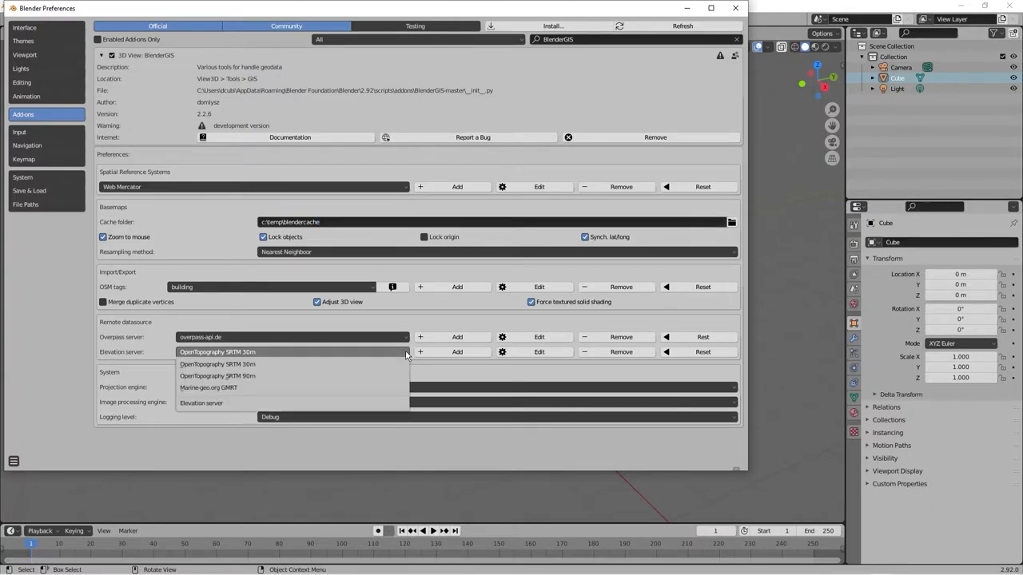
pyautogui.moveTo(361, 346)
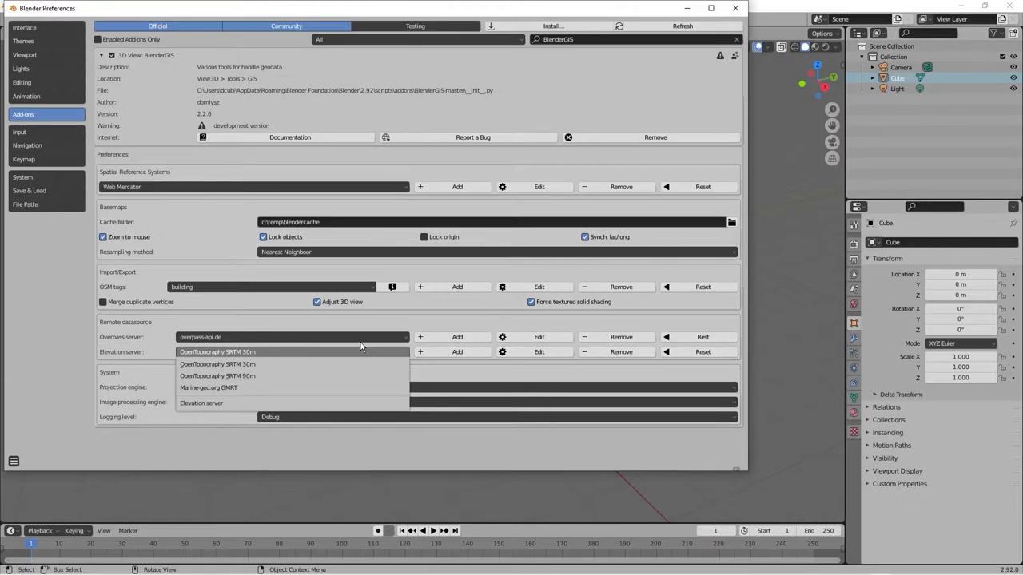
pyautogui.click(217, 353)
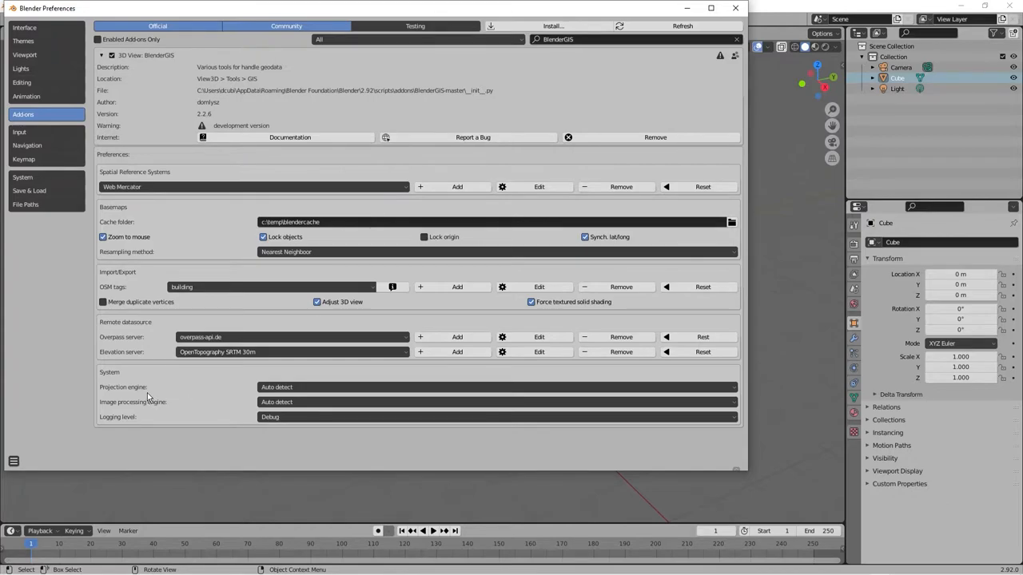
pyautogui.click(495, 386)
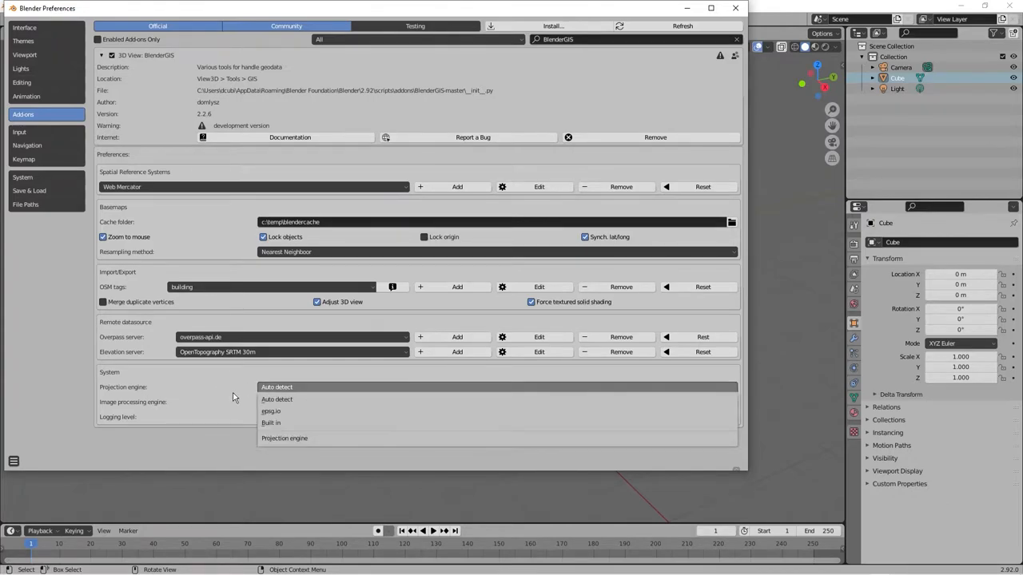
pyautogui.moveTo(270, 410)
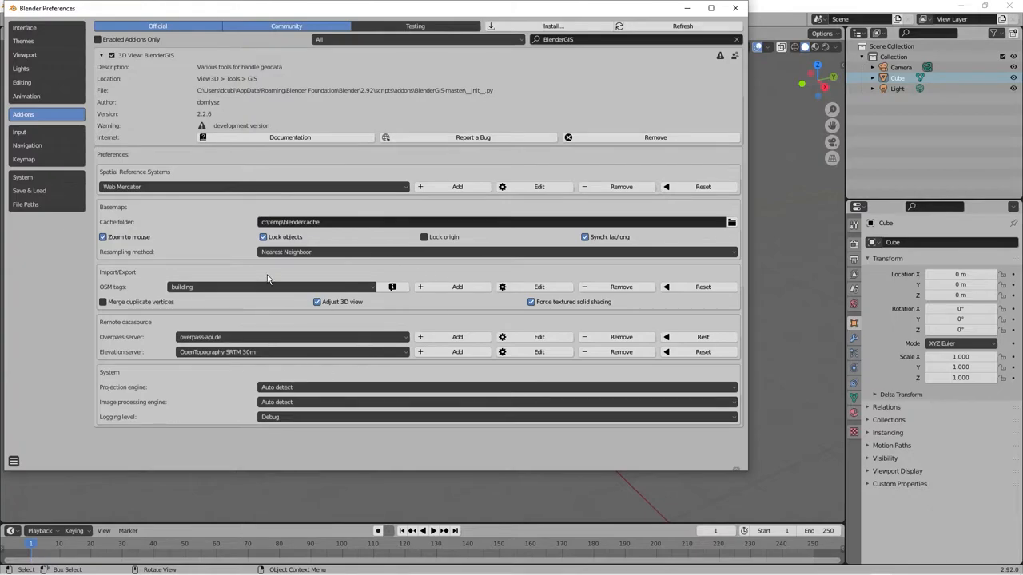
pyautogui.click(101, 55)
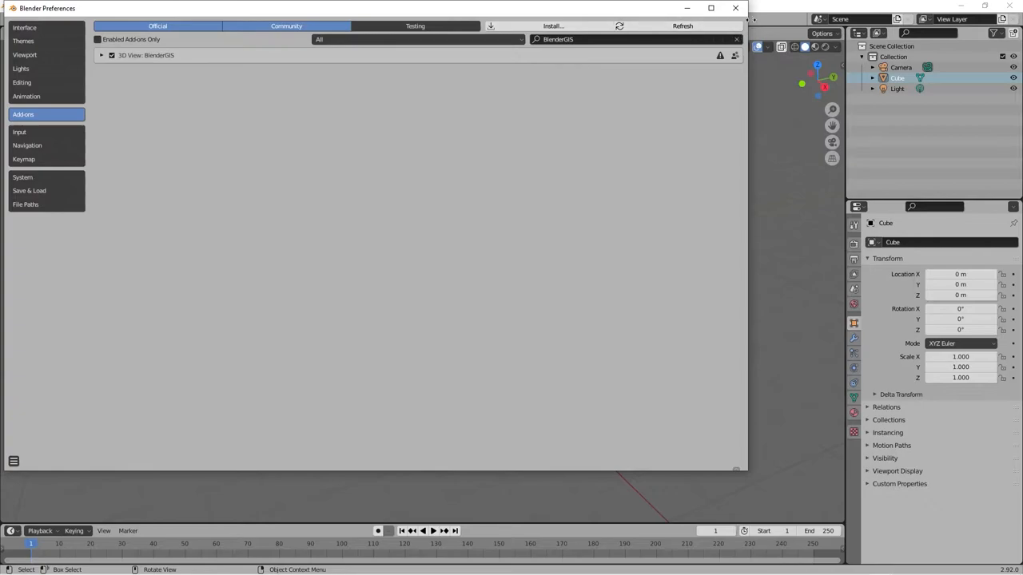
pyautogui.click(734, 8)
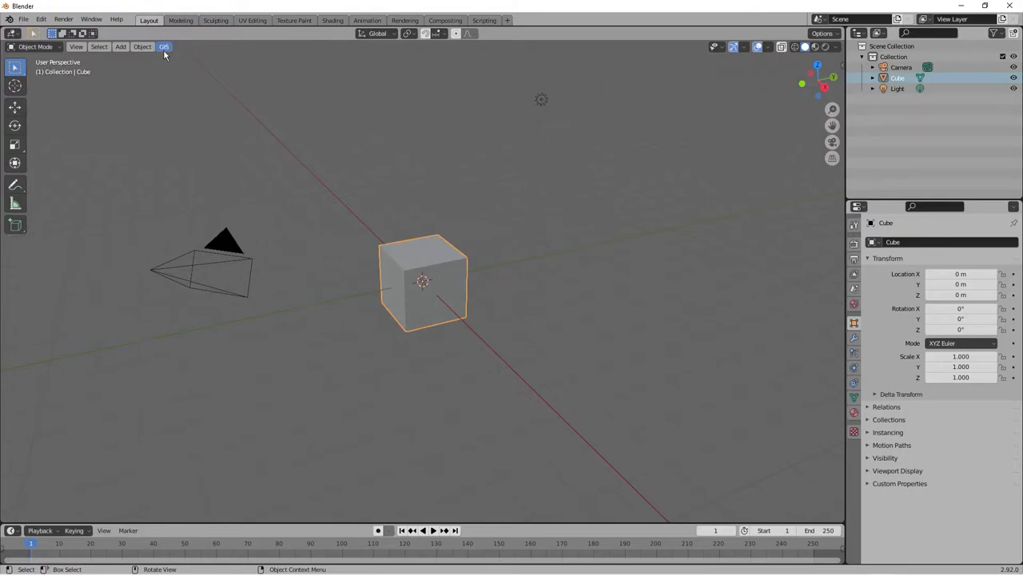
# Step: Open the Basemap import dialog from the GIS menu's Web geodata submenu
pyautogui.click(163, 46)
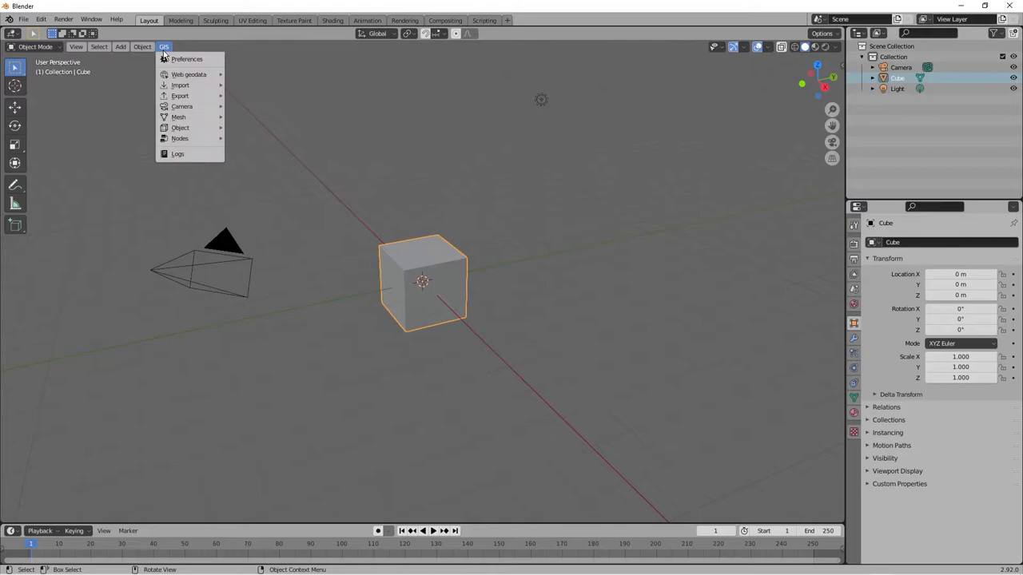
pyautogui.moveTo(189, 74)
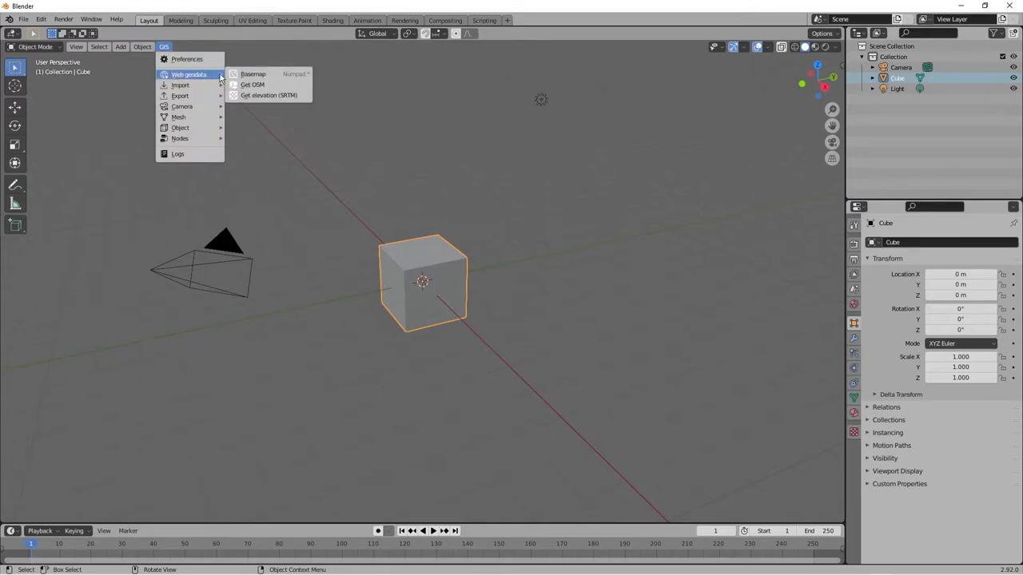
pyautogui.moveTo(253, 74)
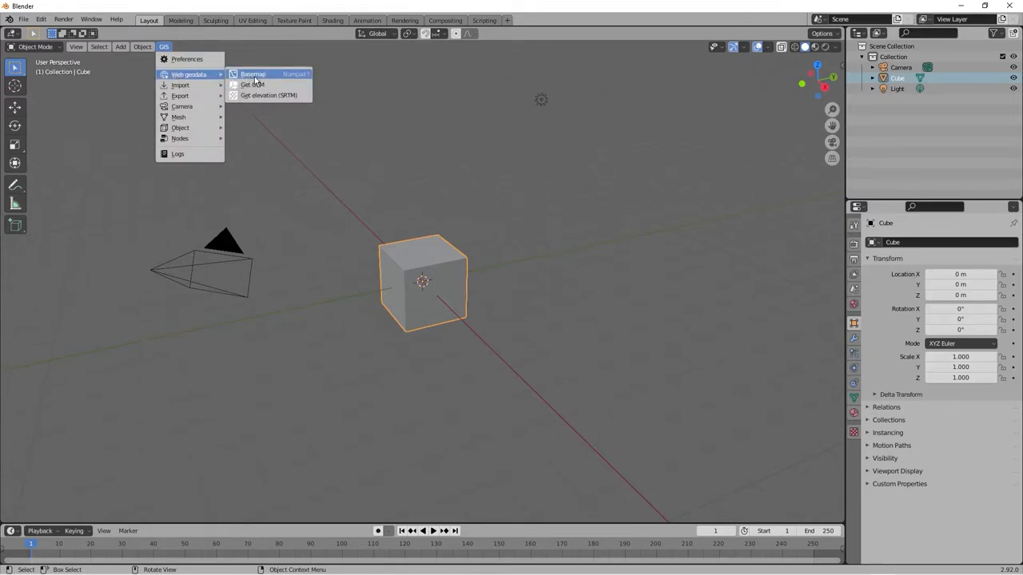
pyautogui.click(253, 73)
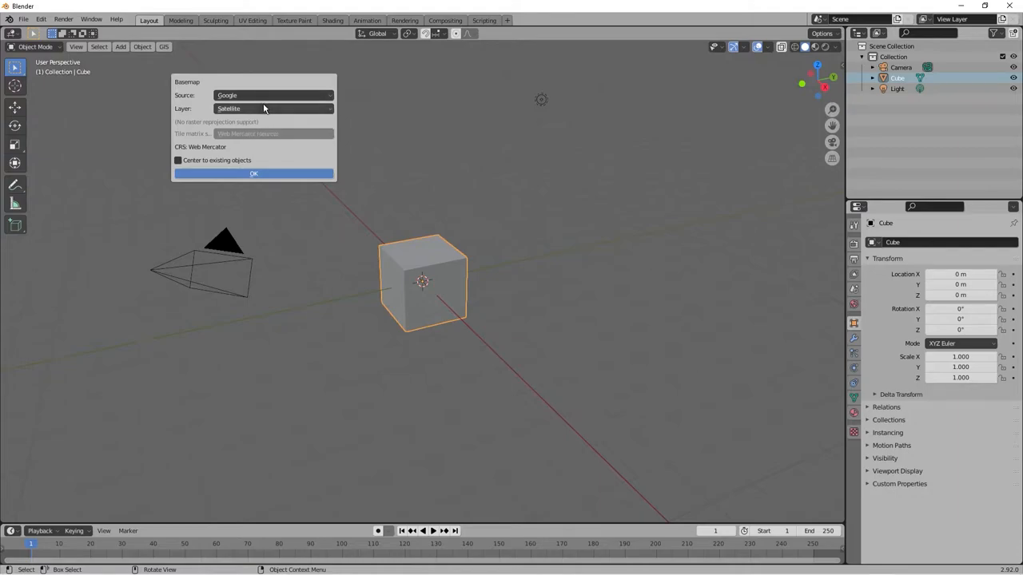
# Step: Keep Google as source with the Satellite layer and load the basemap
pyautogui.click(272, 96)
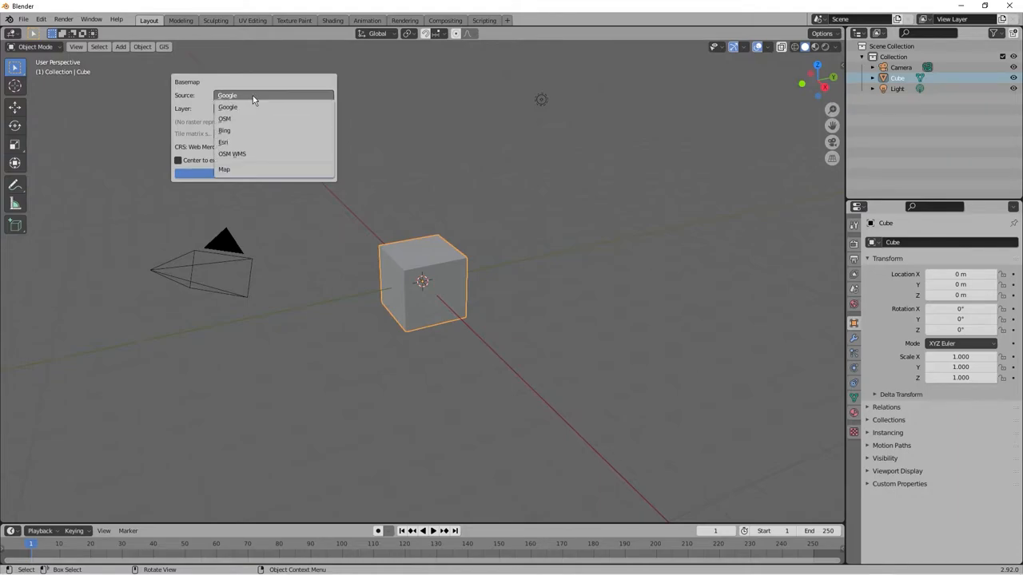
pyautogui.moveTo(246, 143)
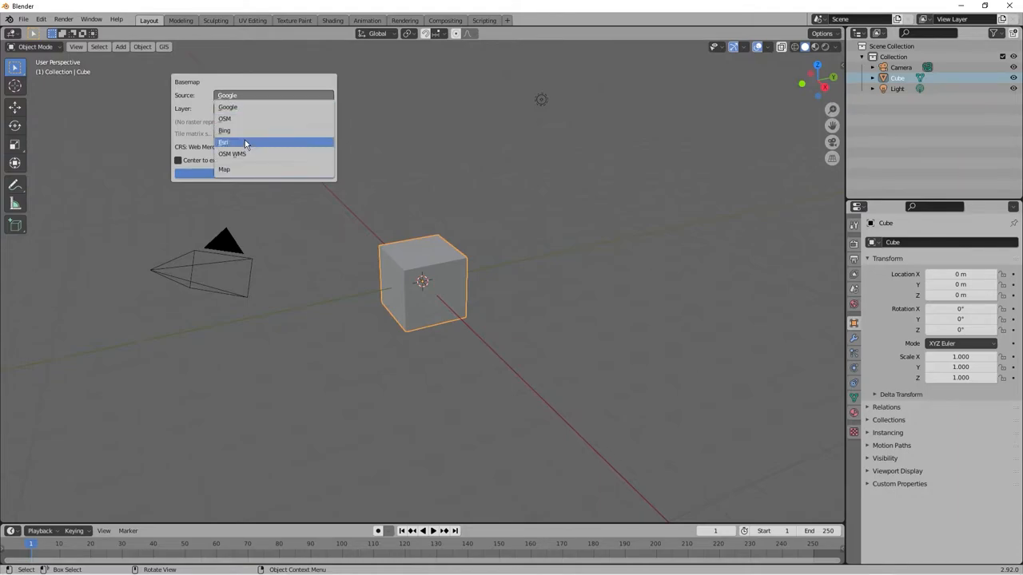
pyautogui.moveTo(252, 95)
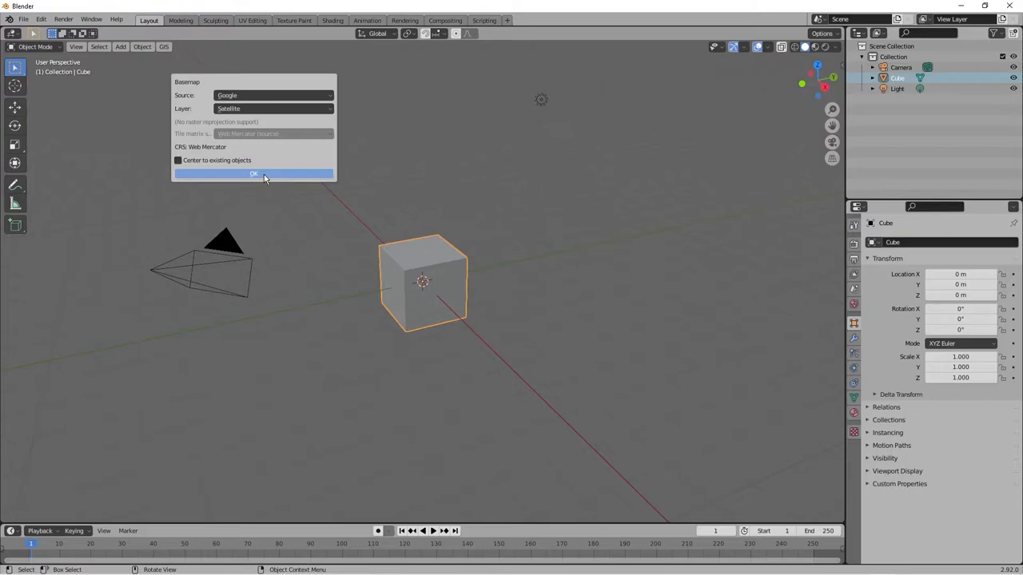
pyautogui.click(253, 174)
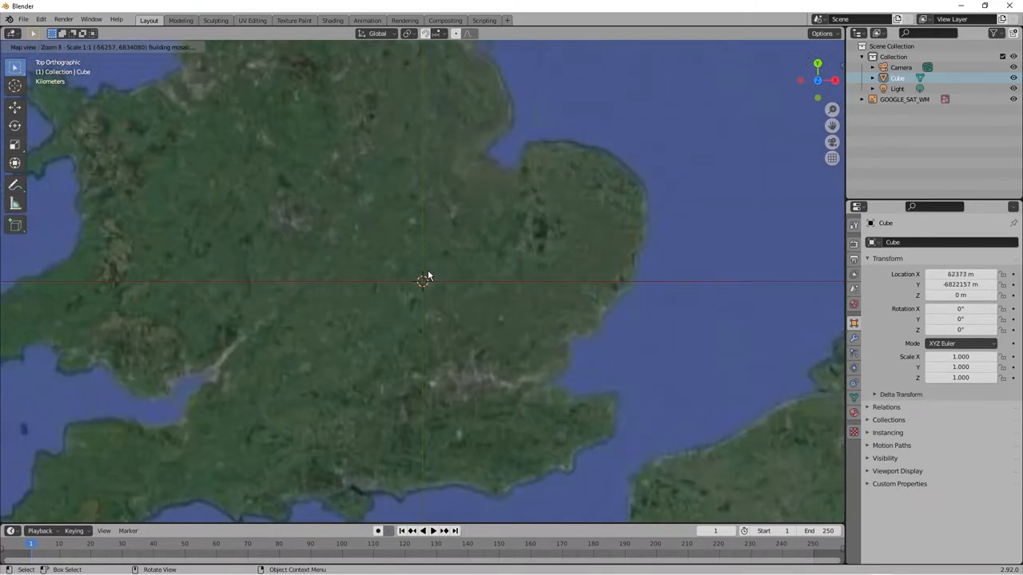
# Step: Pan the satellite map north toward Scotland
pyautogui.moveTo(428, 275); pyautogui.dragTo(489, 403)
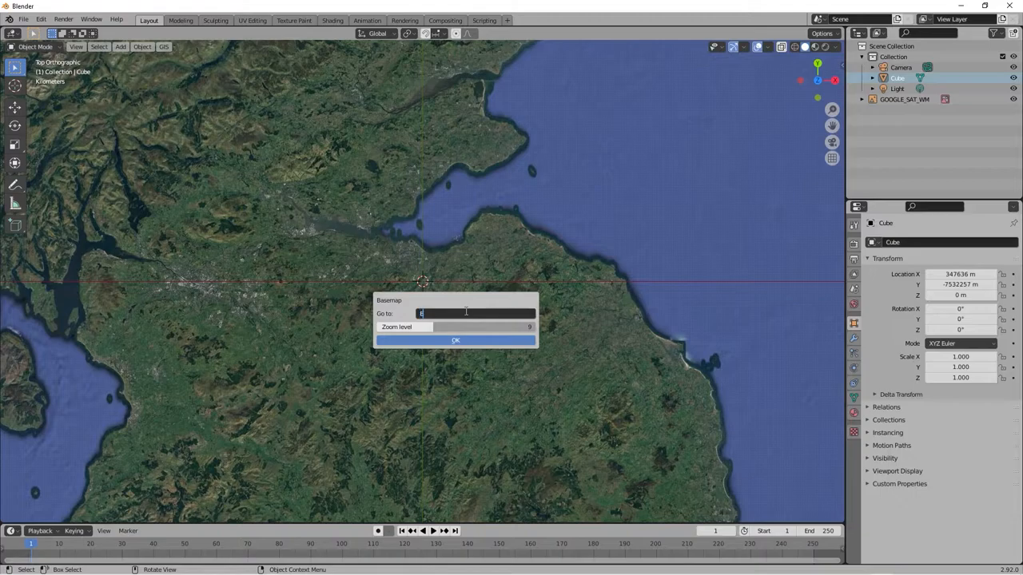
# Step: Jump the satellite basemap to Edinburgh at a close zoom level
pyautogui.write('Edinburgh')
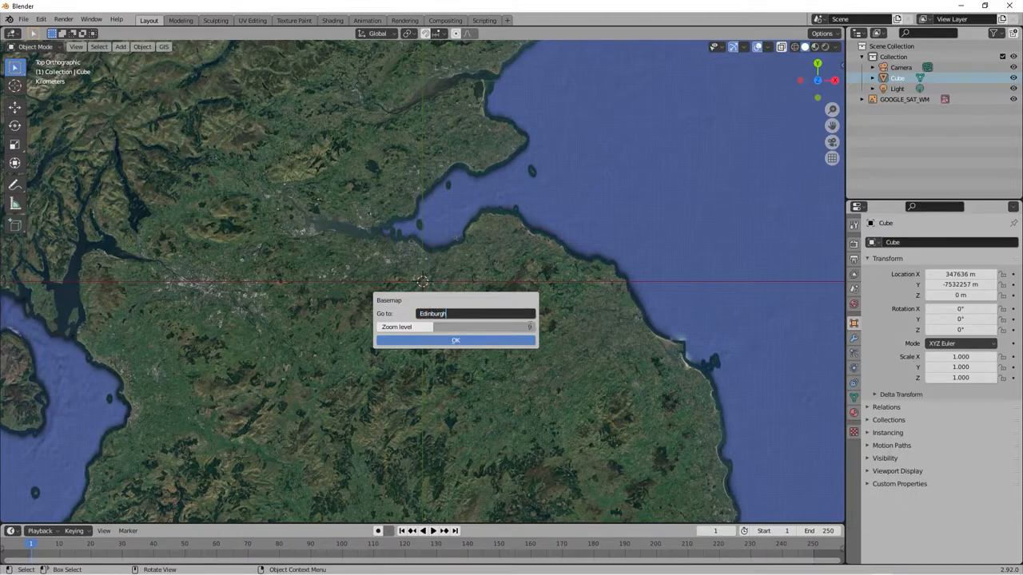
pyautogui.click(455, 327)
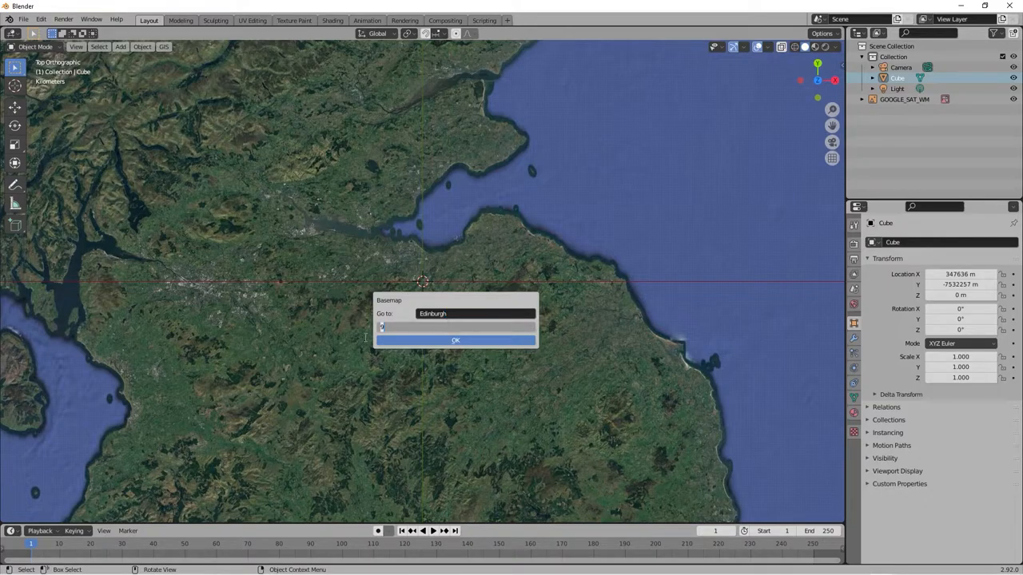
pyautogui.write('16')
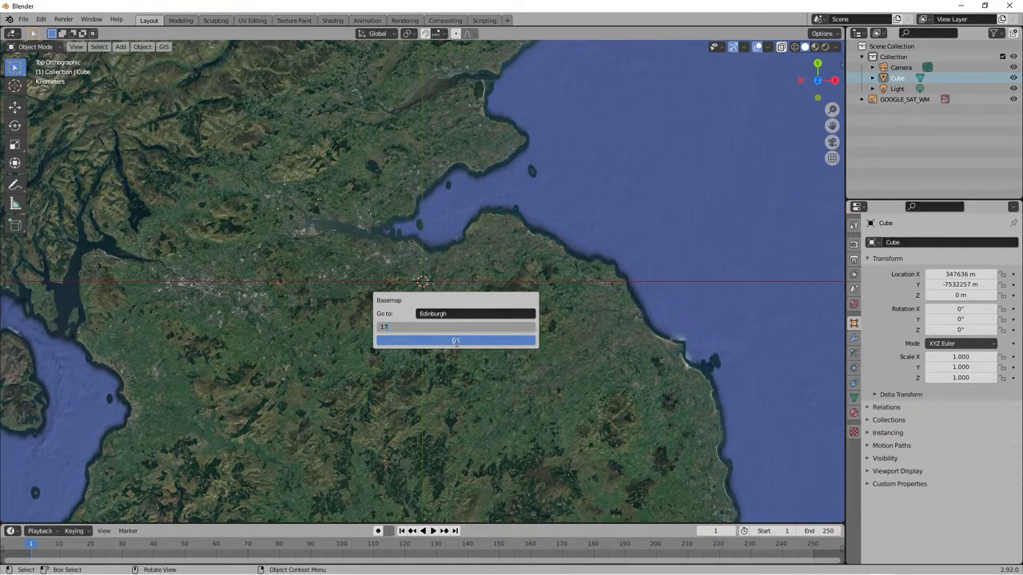
pyautogui.click(456, 340)
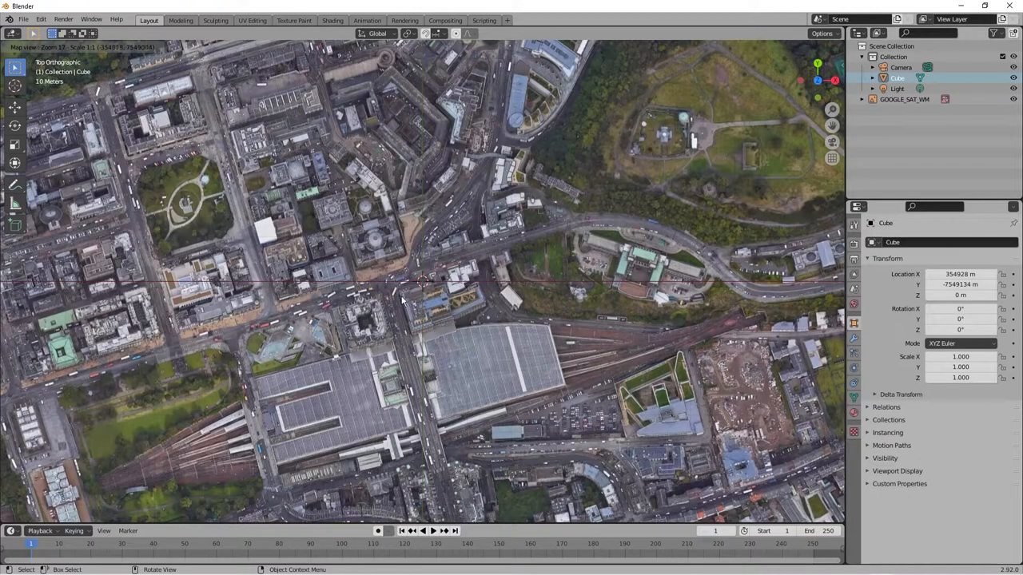
# Step: Zoom the satellite map out and back in to frame Arthur's Seat at zoom 16
pyautogui.scroll(-3)
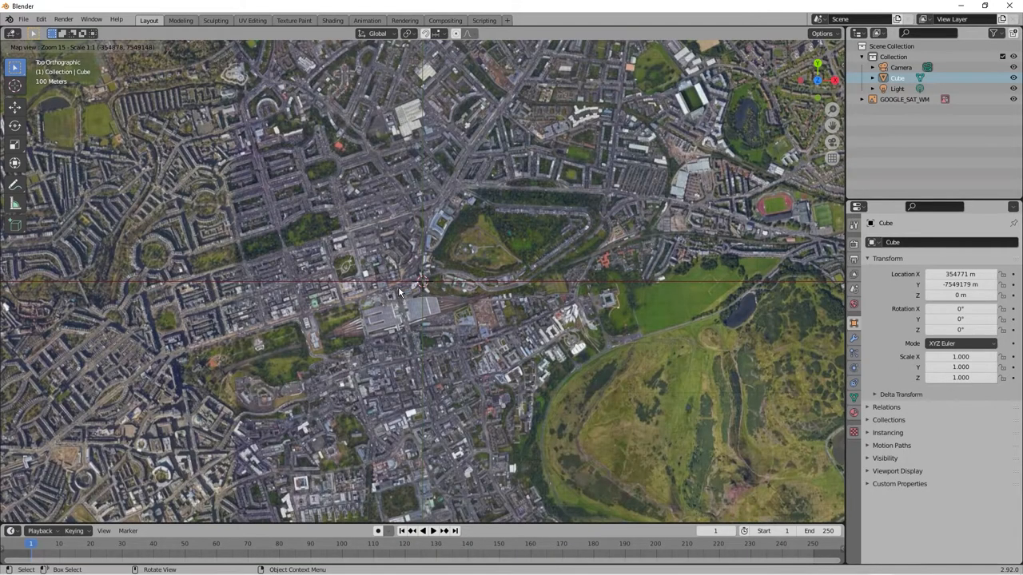
pyautogui.scroll(-3)
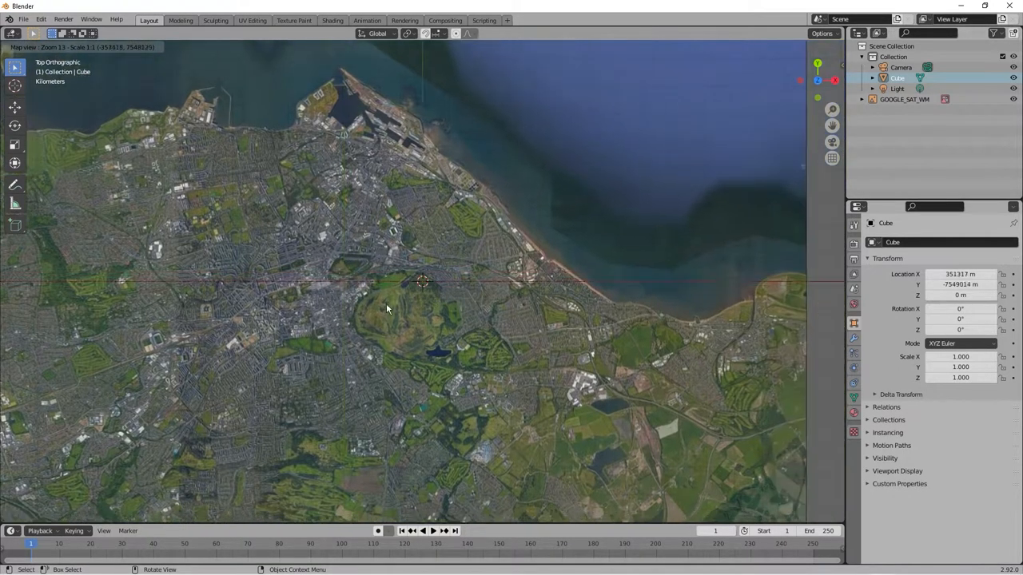
pyautogui.scroll(3)
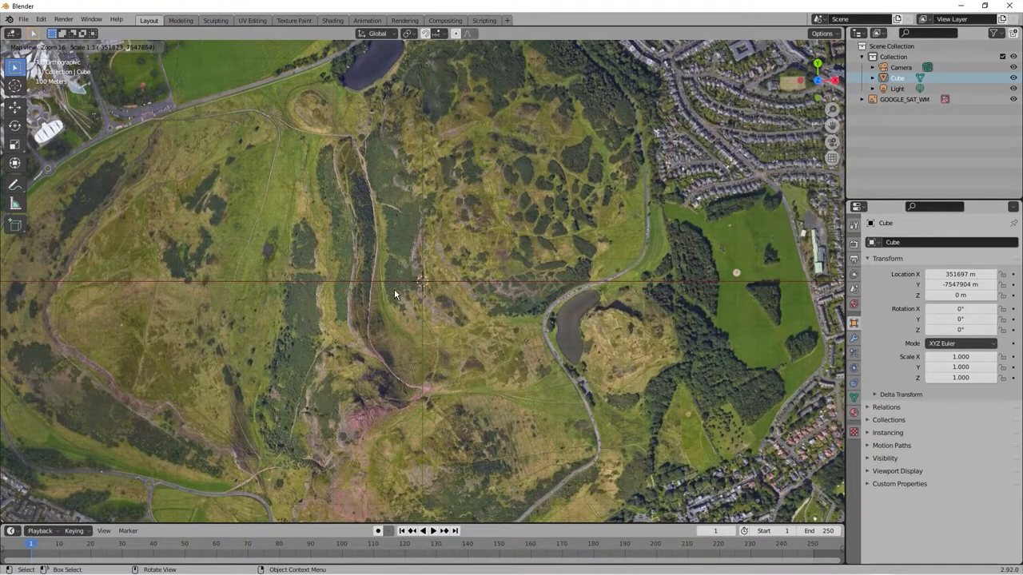
pyautogui.scroll(-3)
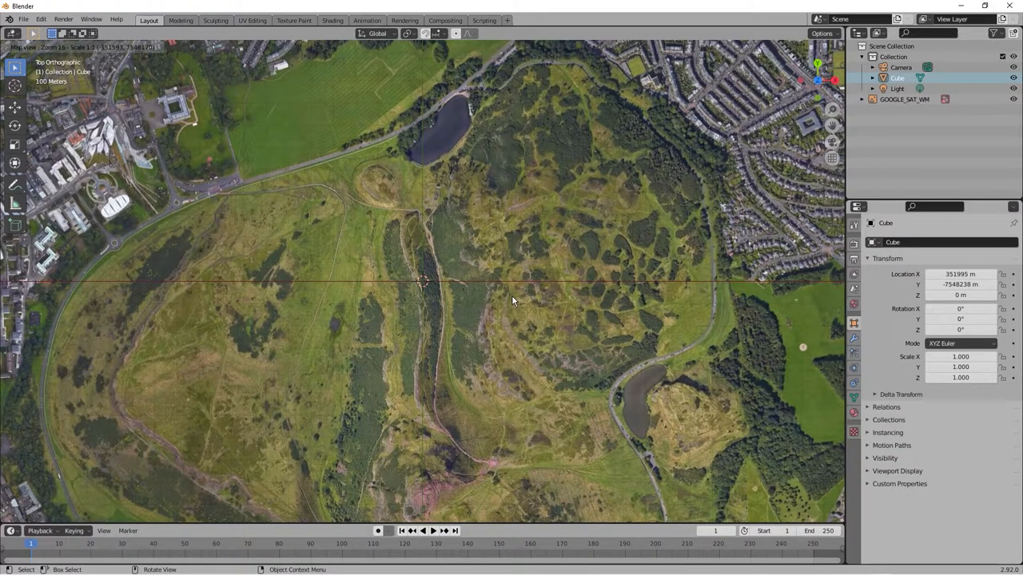
pyautogui.moveTo(475, 333)
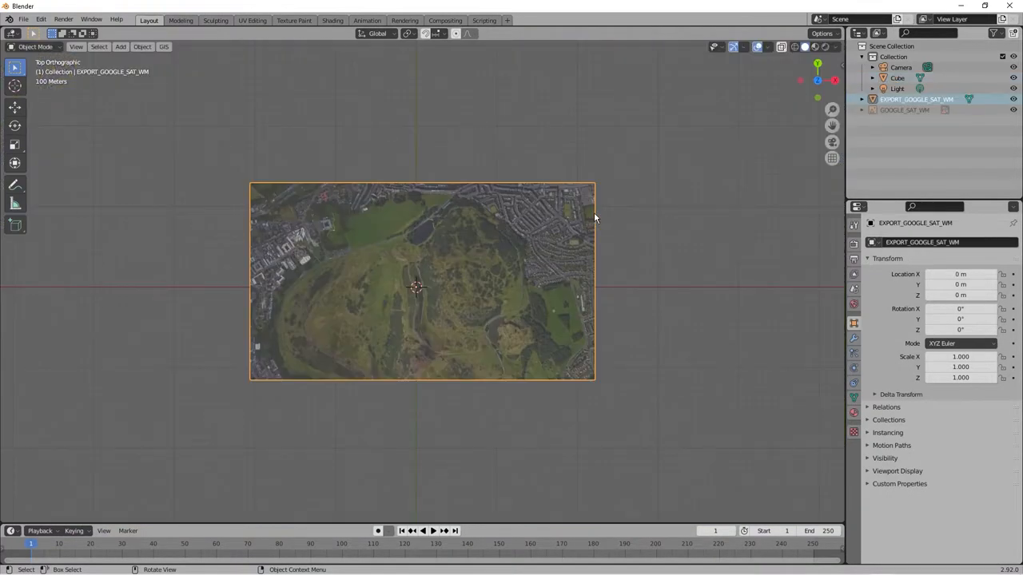
# Step: Zoom to the exported EXPORT_GOOGLE_SAT_WM image plane and show the GIS add-on commands
pyautogui.scroll(3)
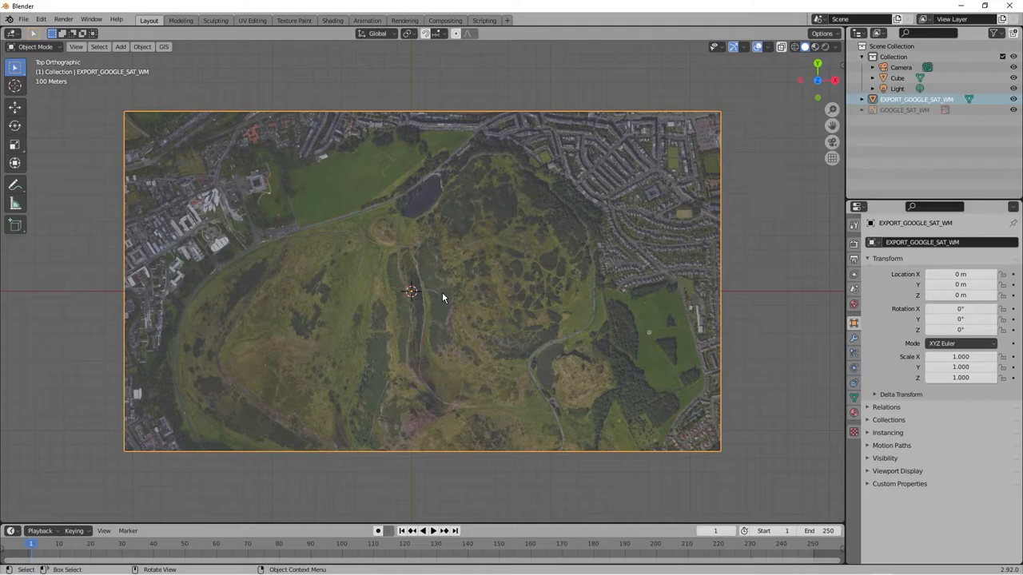
pyautogui.moveTo(468, 257)
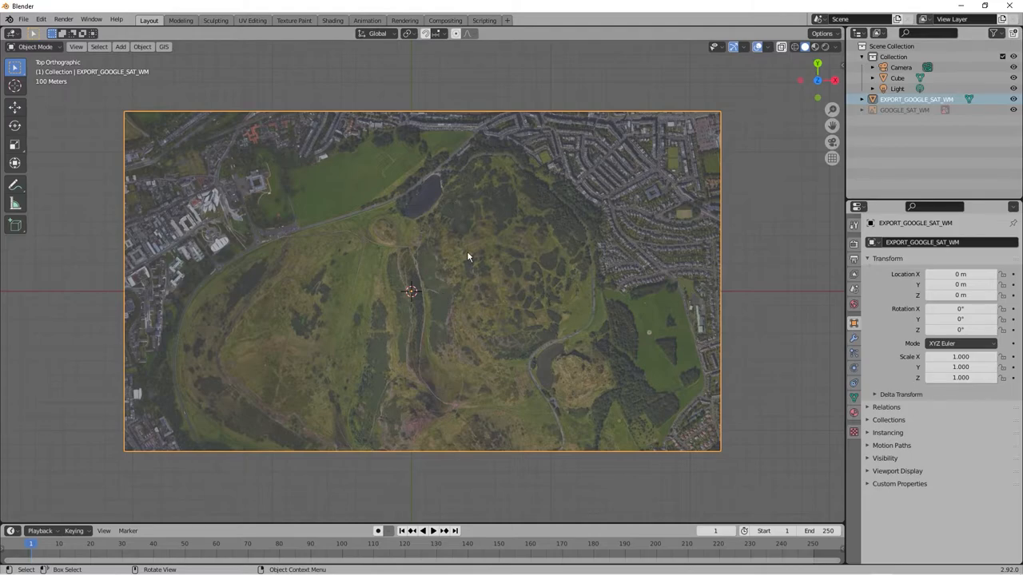
pyautogui.moveTo(226, 149)
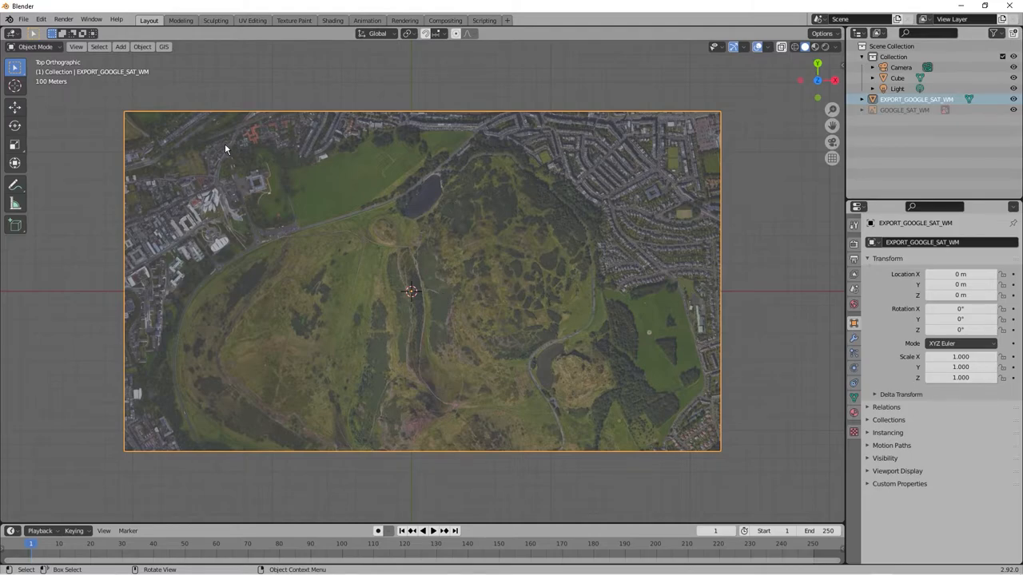
pyautogui.moveTo(212, 122)
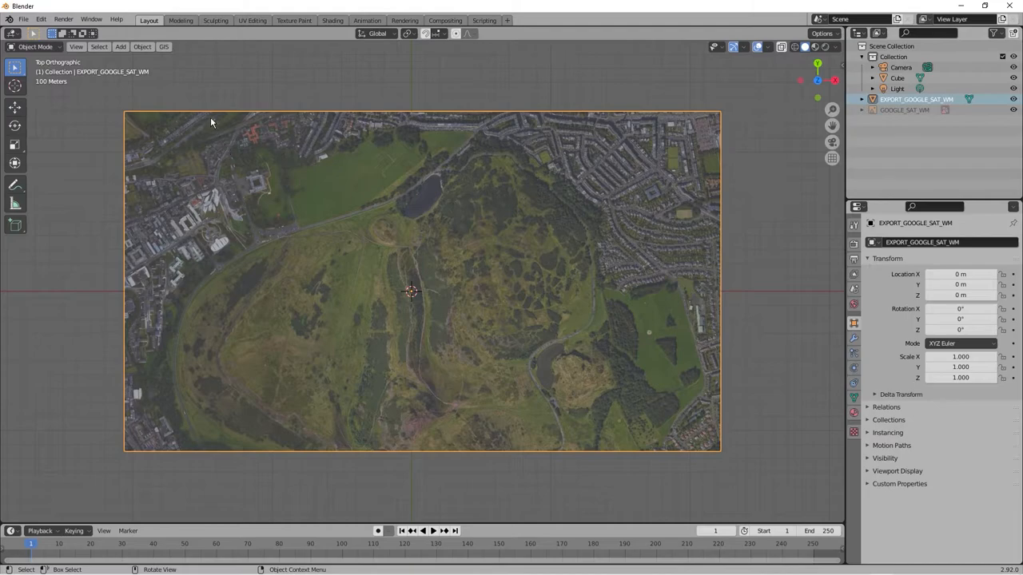
pyautogui.click(164, 47)
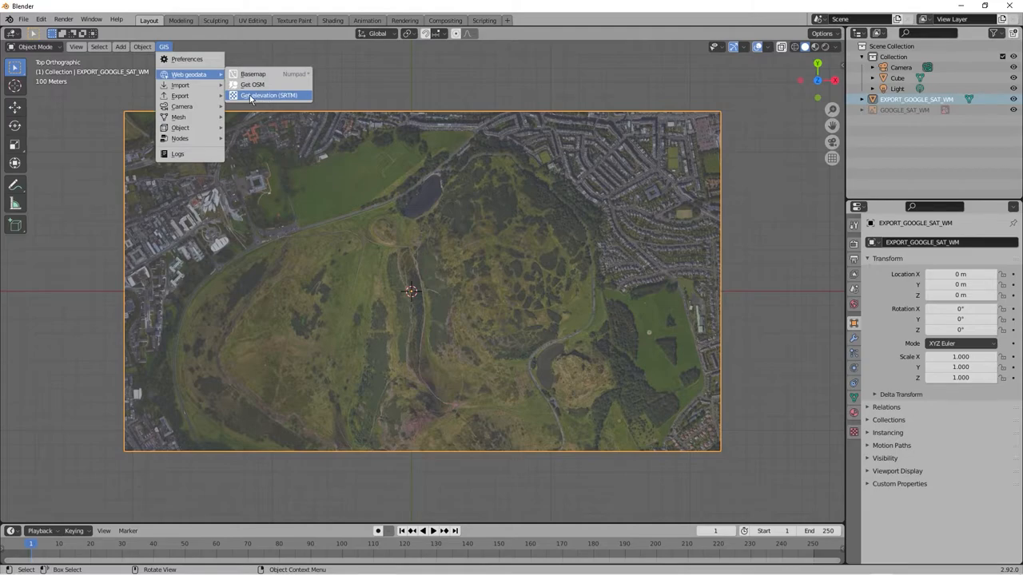
# Step: Download OpenTopography SRTM 30m elevation onto the Arthur's Seat plane
pyautogui.click(269, 95)
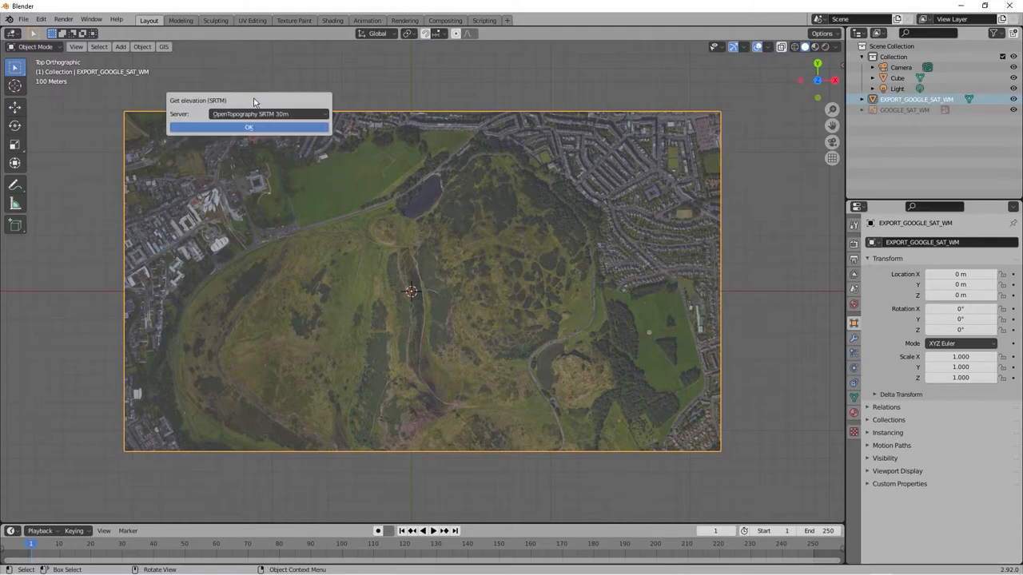
pyautogui.click(268, 113)
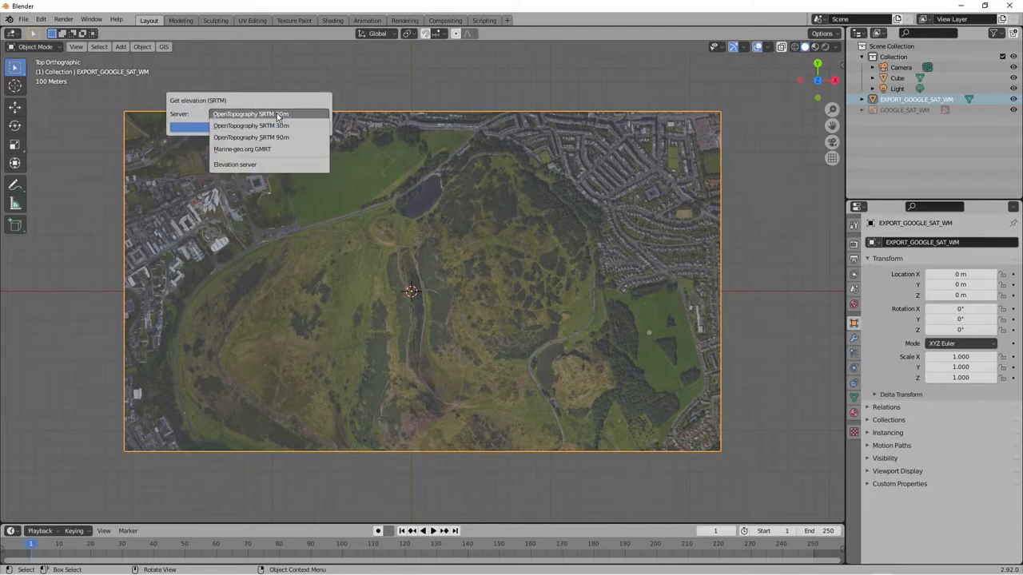
pyautogui.click(251, 126)
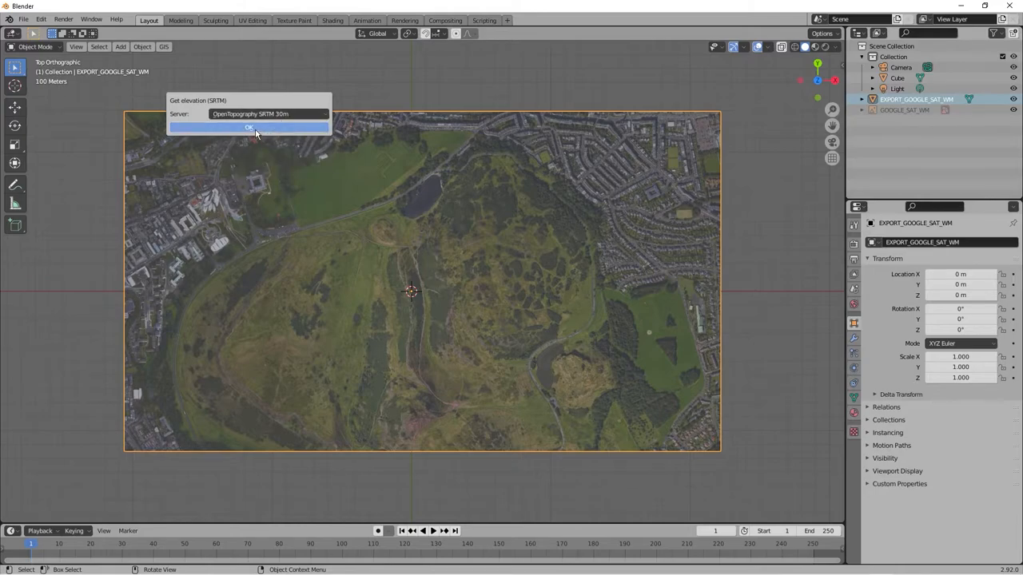
pyautogui.click(249, 127)
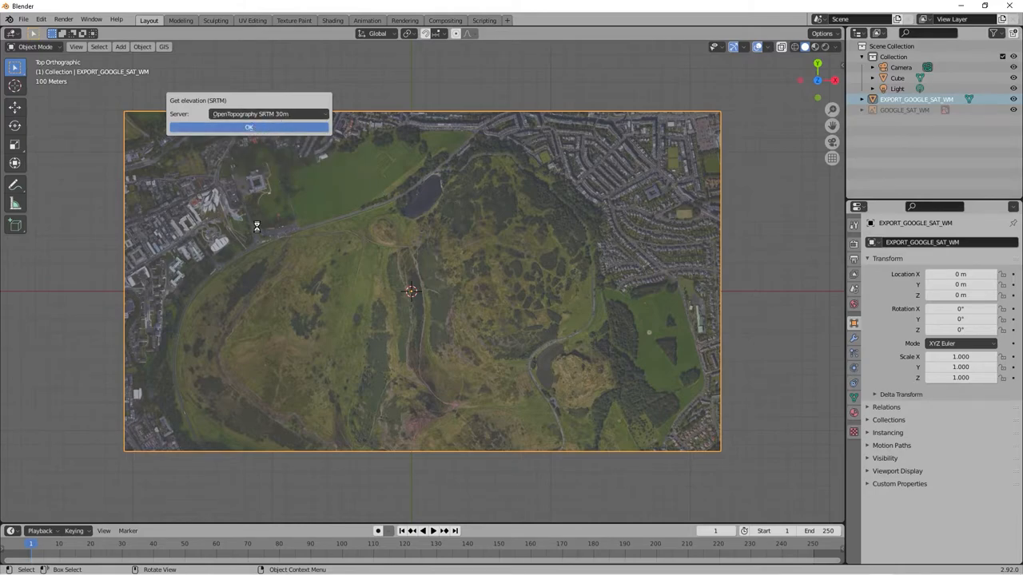
pyautogui.click(248, 127)
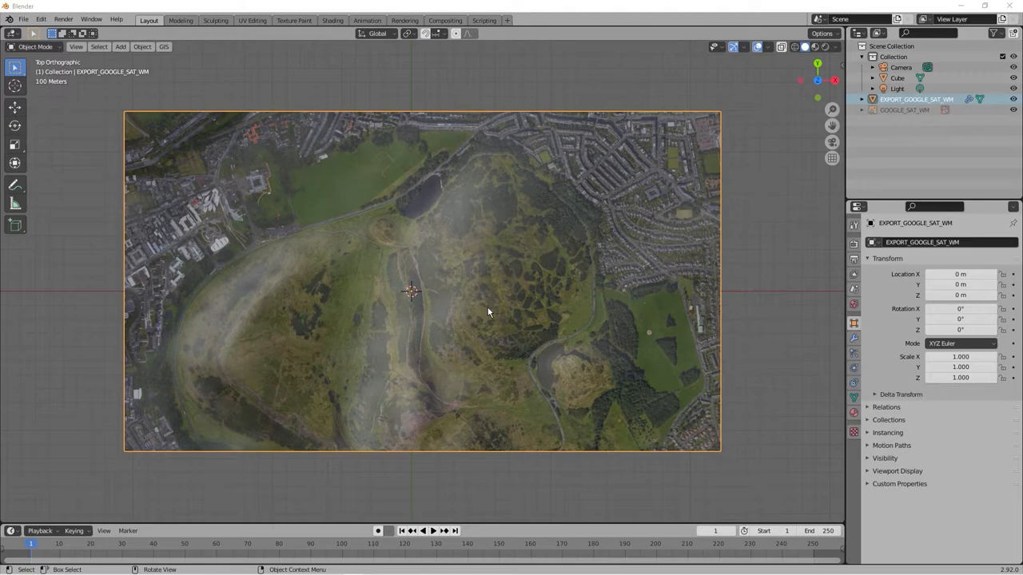
pyautogui.moveTo(520, 363)
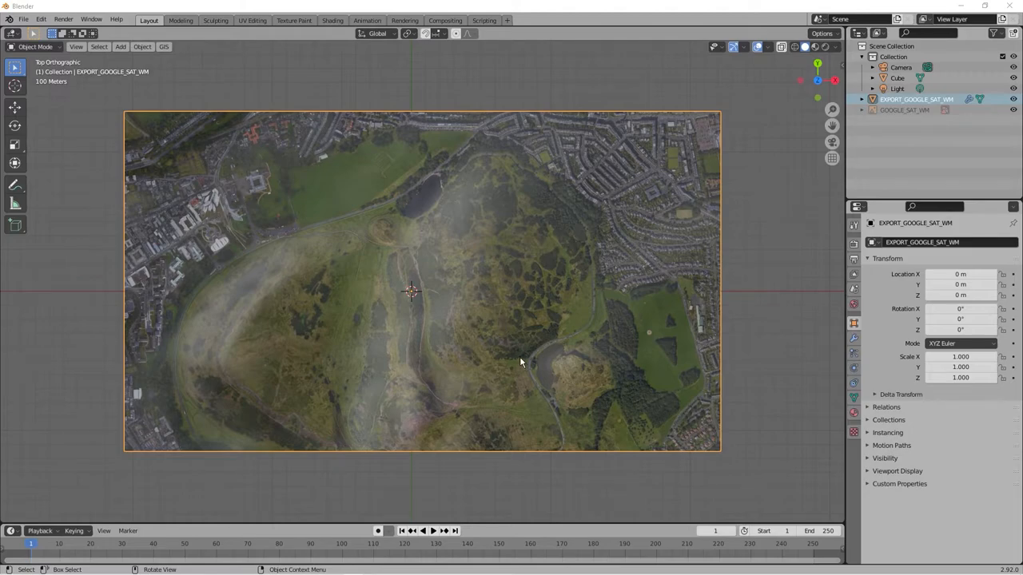
# Step: Orbit and tilt from top orthographic into a perspective view of the terrain relief
pyautogui.moveTo(519, 362); pyautogui.dragTo(536, 386)
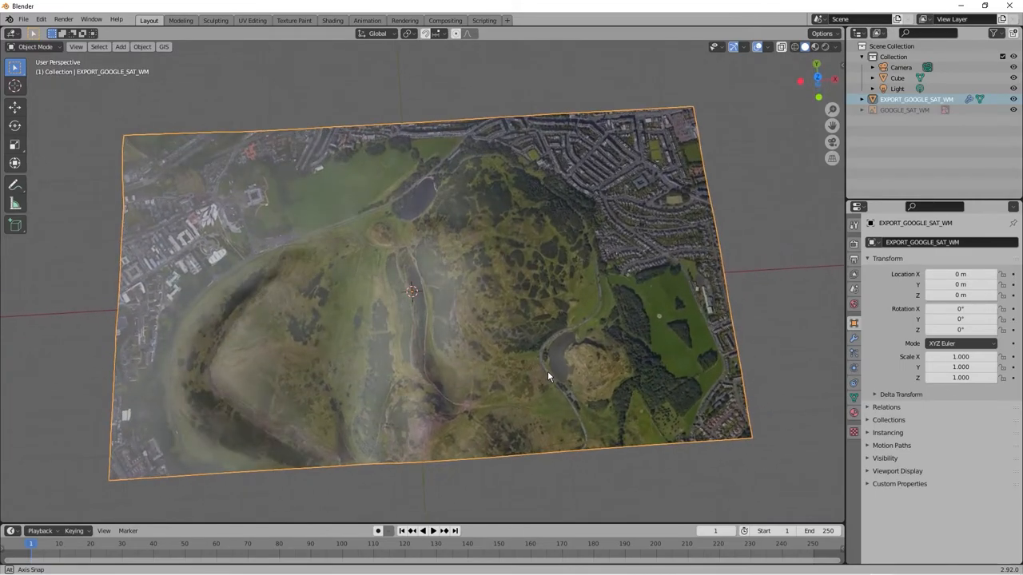
pyautogui.moveTo(547, 376); pyautogui.dragTo(552, 356)
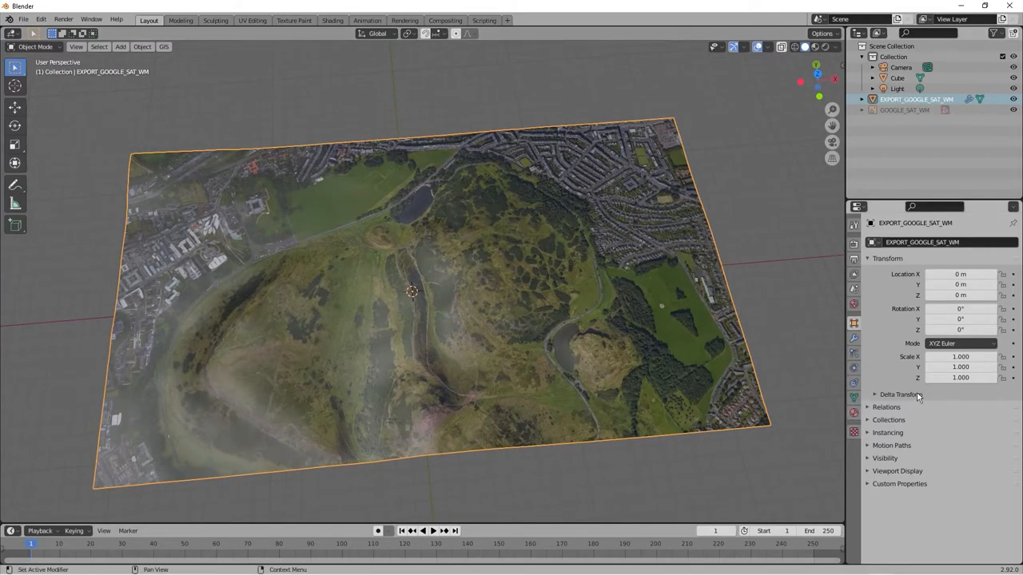
pyautogui.moveTo(902, 373)
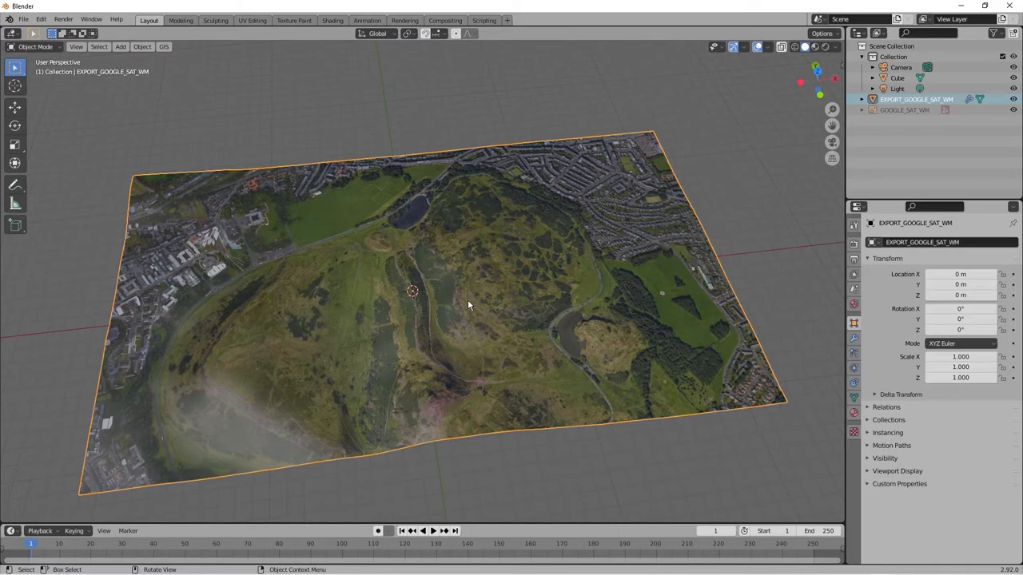
pyautogui.moveTo(534, 294)
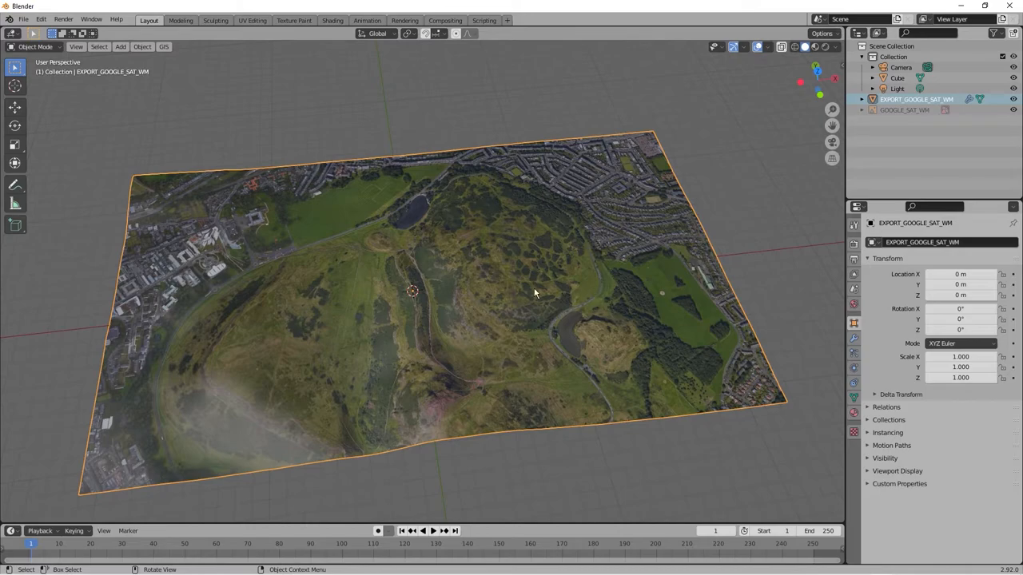
pyautogui.moveTo(310, 292)
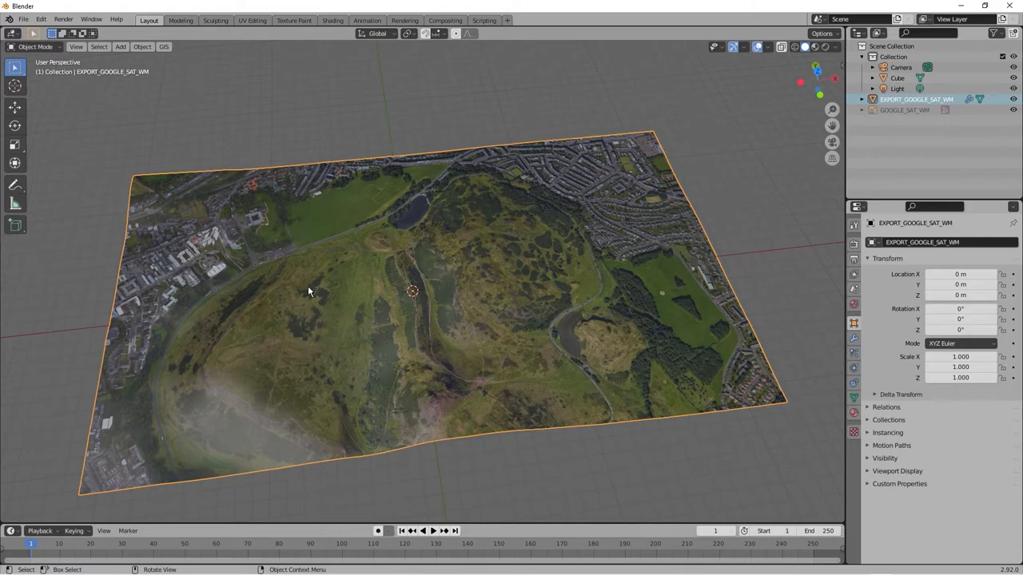
pyautogui.moveTo(155, 64)
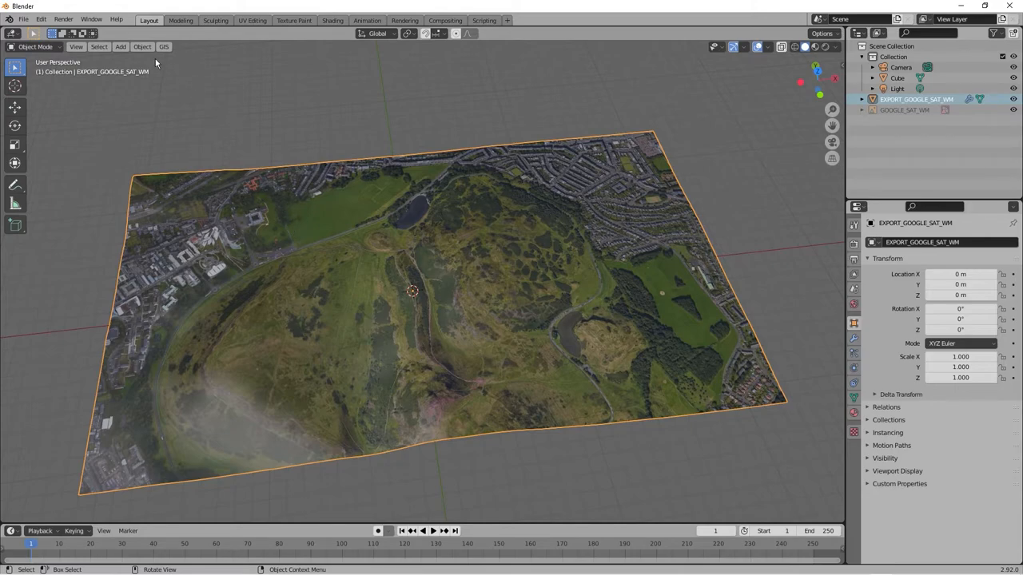
# Step: Get OSM buildings only, extruded, with elevation from EXPORT_GOOGLE_SAT_WM
pyautogui.click(164, 47)
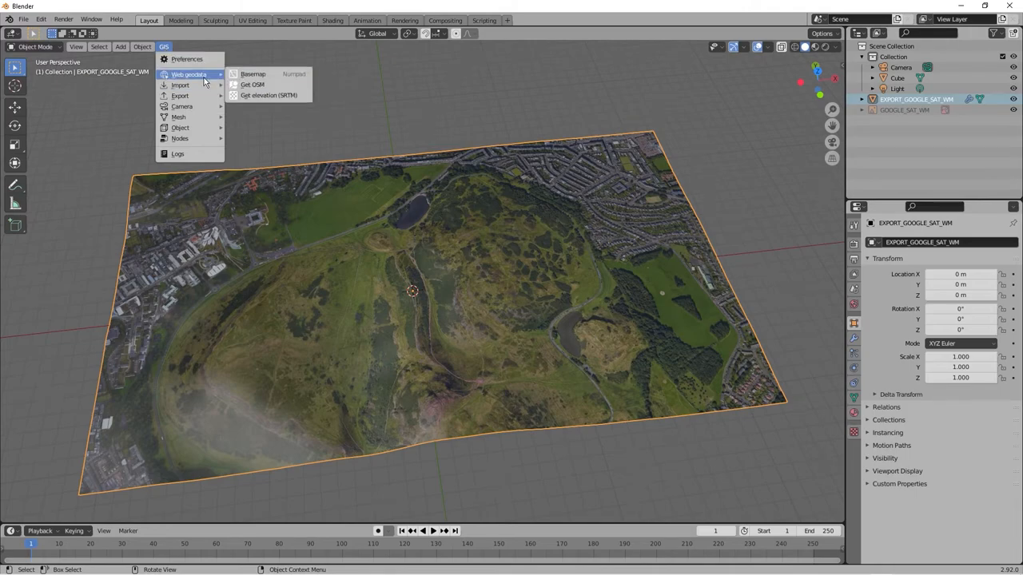
pyautogui.moveTo(251, 84)
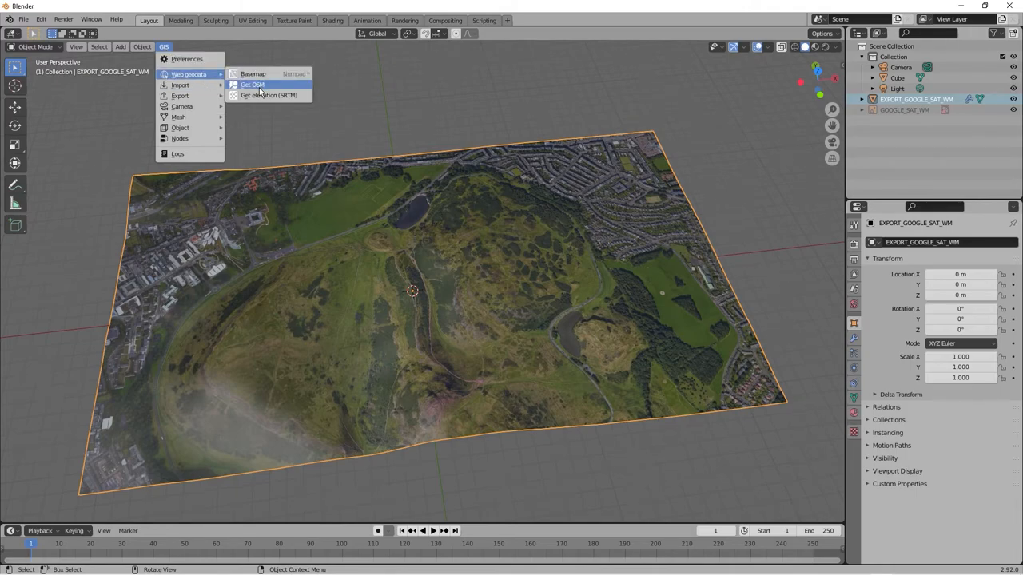
pyautogui.moveTo(253, 85)
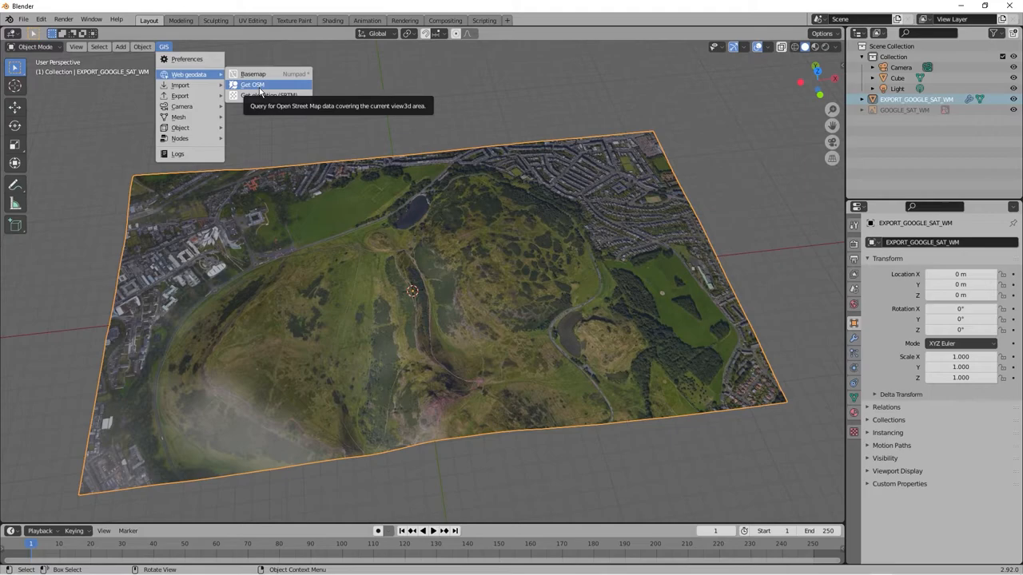
pyautogui.click(253, 85)
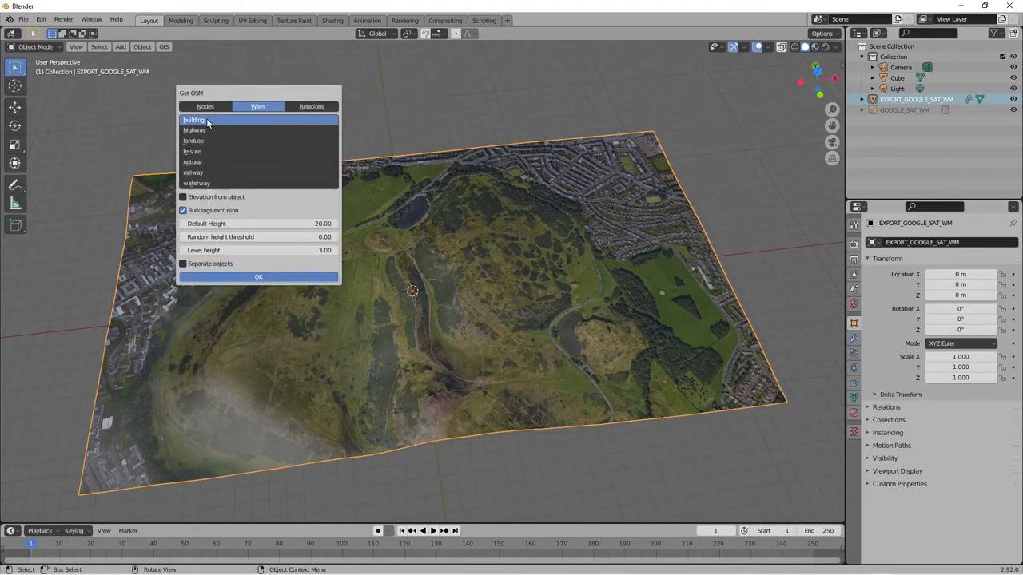
pyautogui.moveTo(204, 120); pyautogui.dragTo(204, 172)
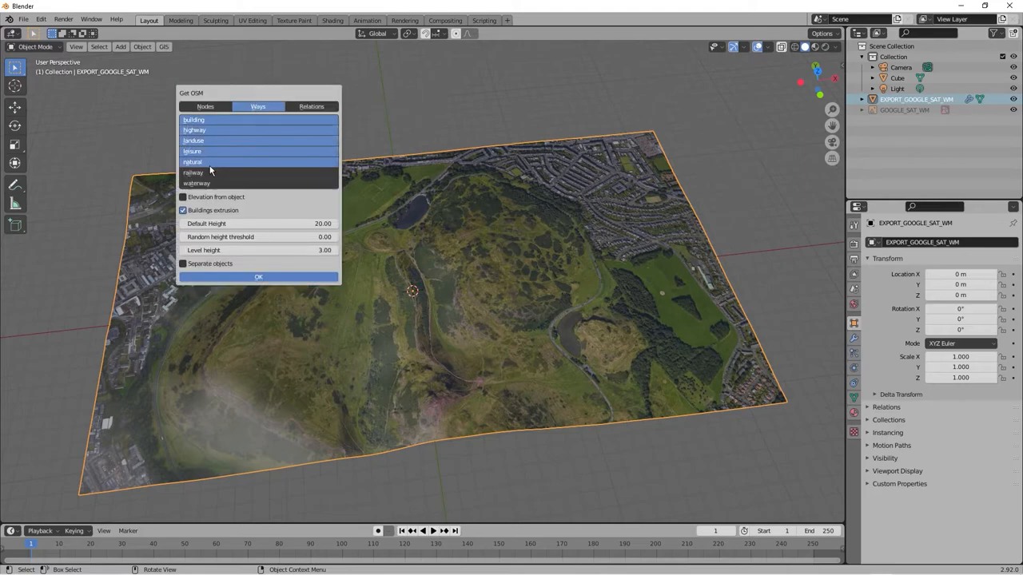
pyautogui.click(194, 120)
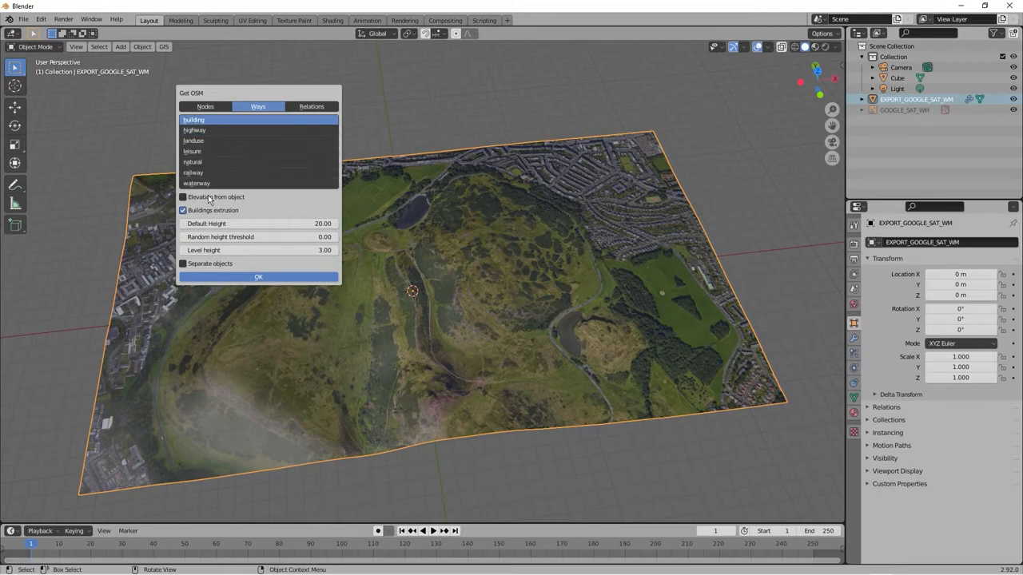
pyautogui.click(183, 197)
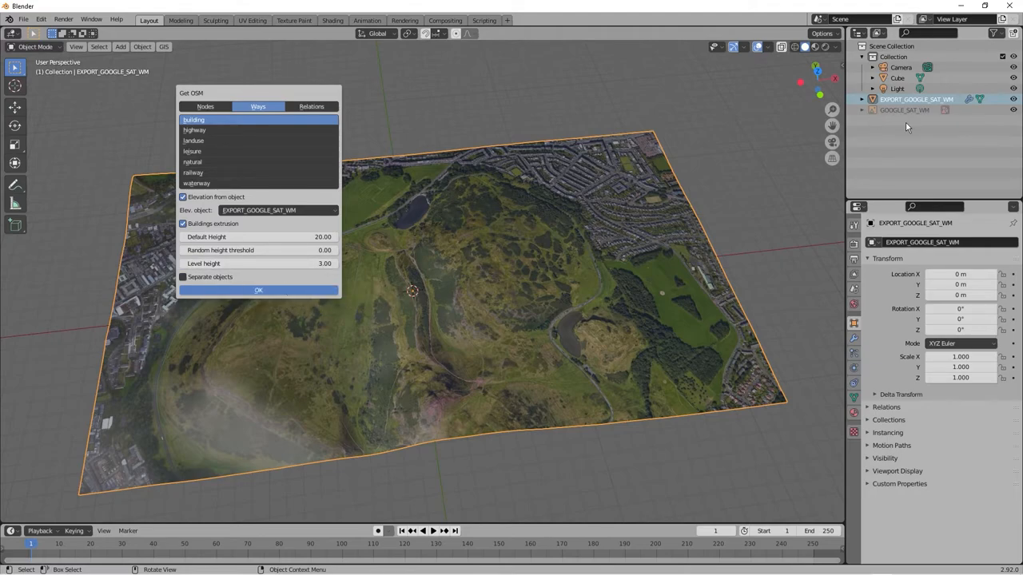
pyautogui.moveTo(629, 192)
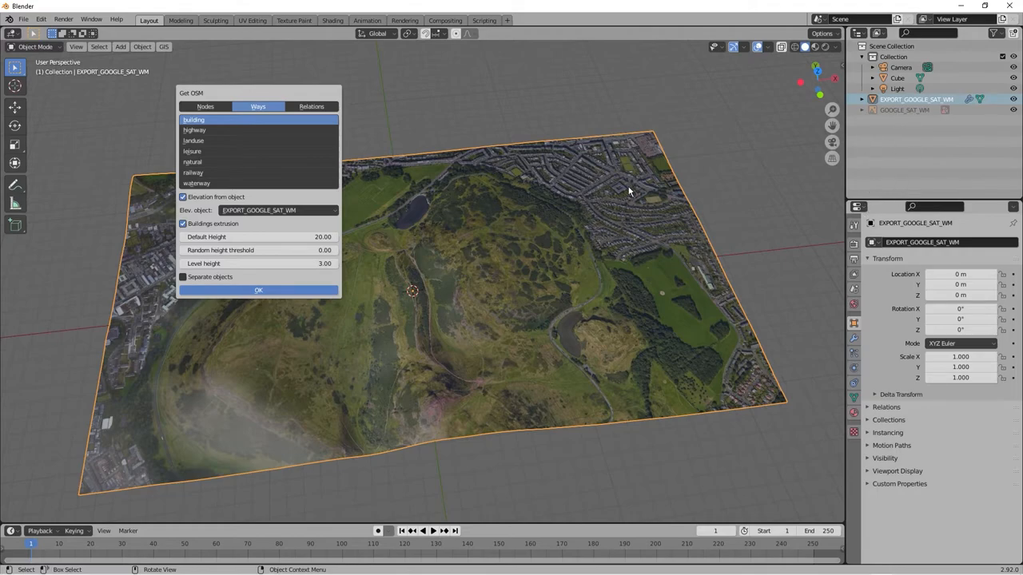
pyautogui.moveTo(768, 200)
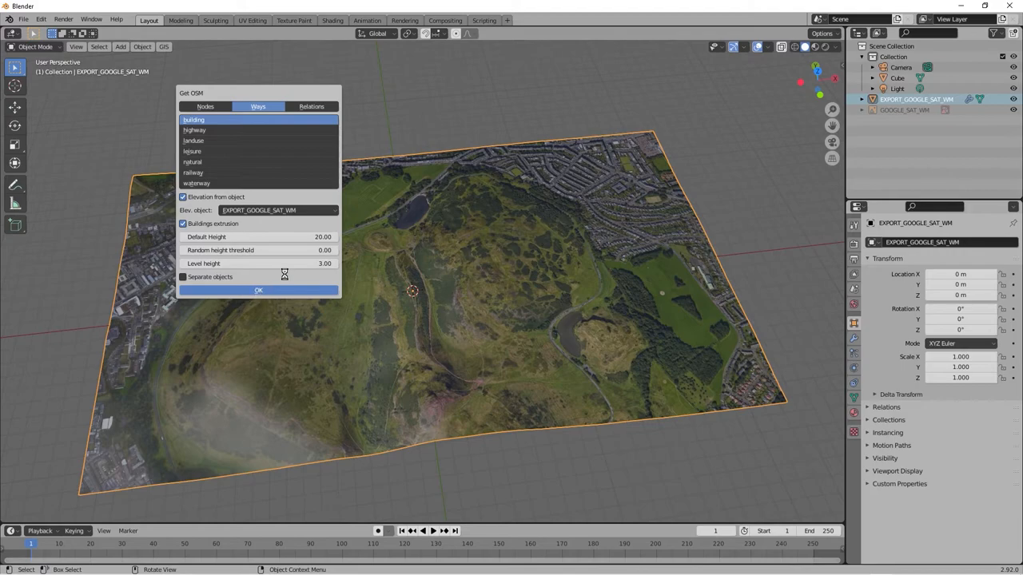
pyautogui.moveTo(274, 280)
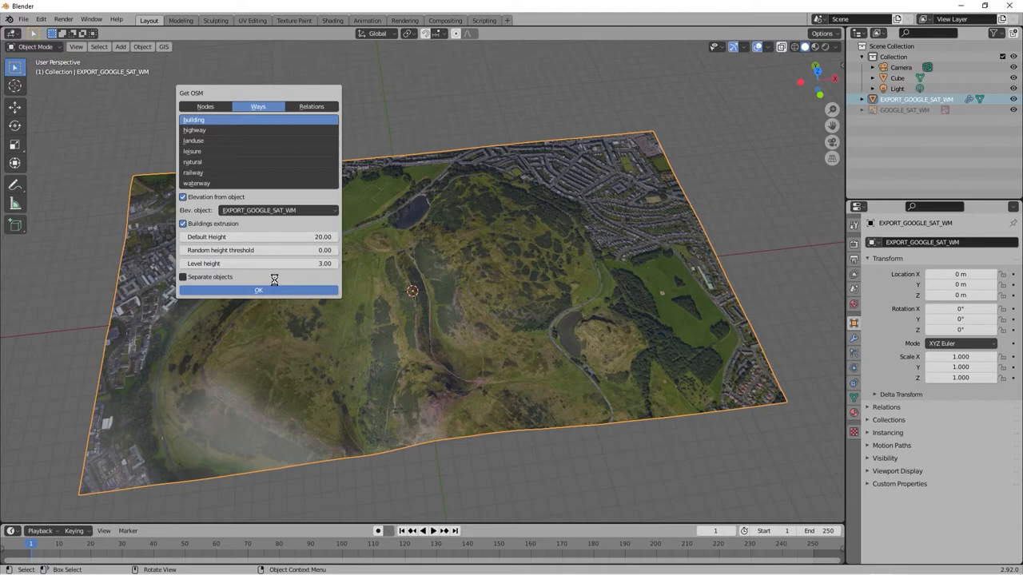
pyautogui.click(259, 289)
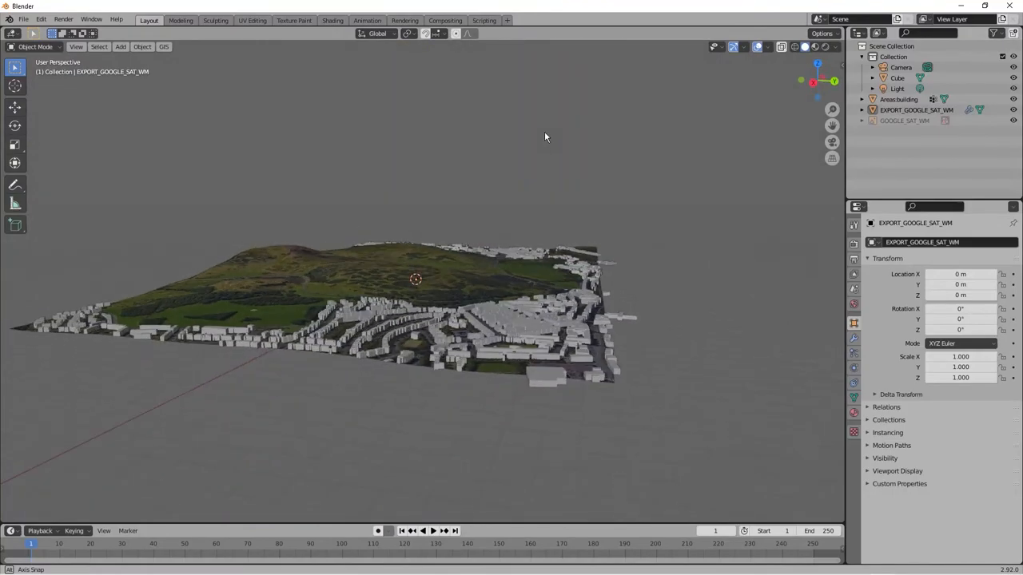
# Step: Orbit around the extruded buildings and select Areas:building in the Outliner
pyautogui.moveTo(546, 137); pyautogui.dragTo(667, 374)
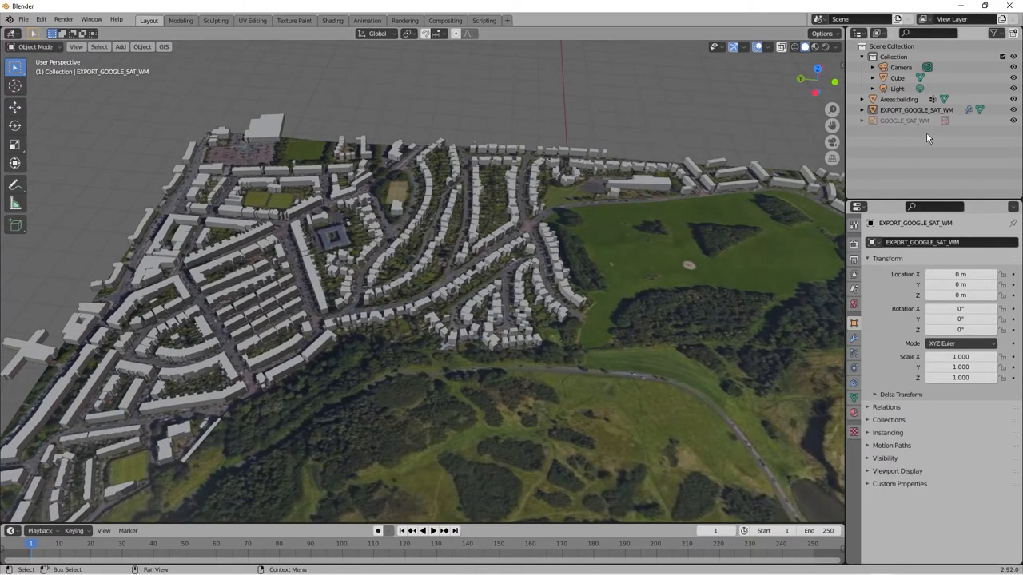
pyautogui.click(863, 99)
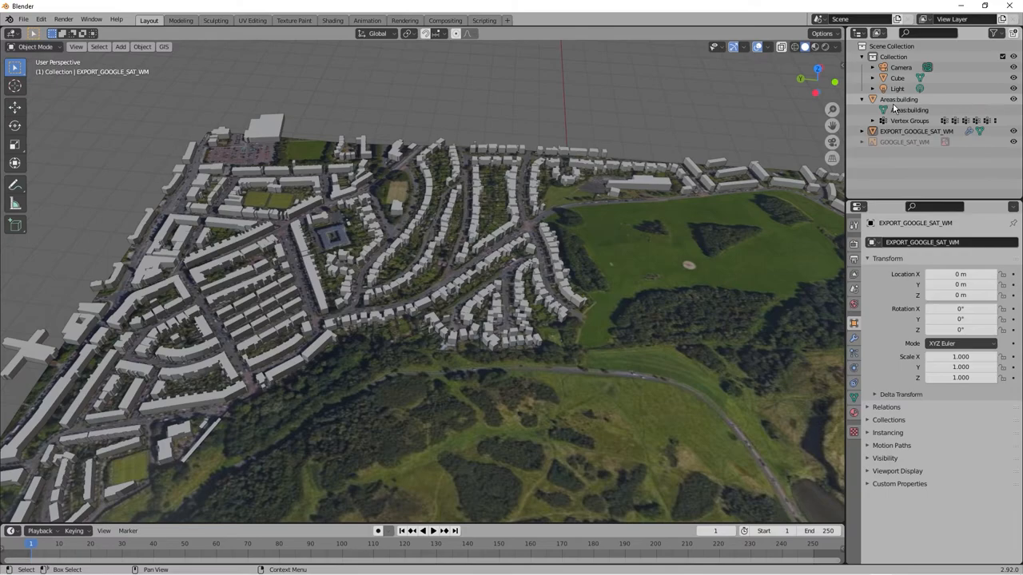
pyautogui.click(899, 99)
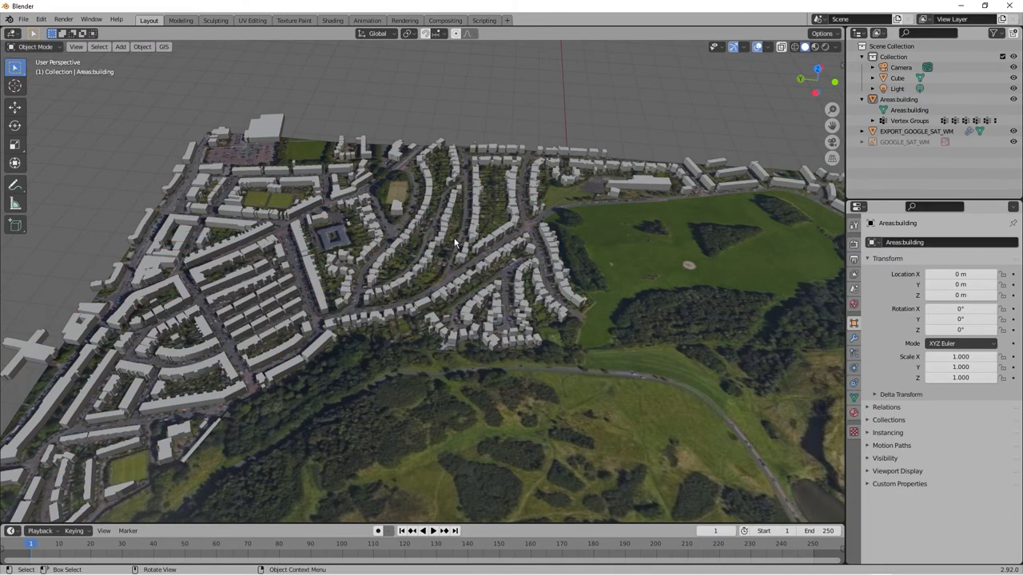
pyautogui.moveTo(455, 240); pyautogui.dragTo(527, 232)
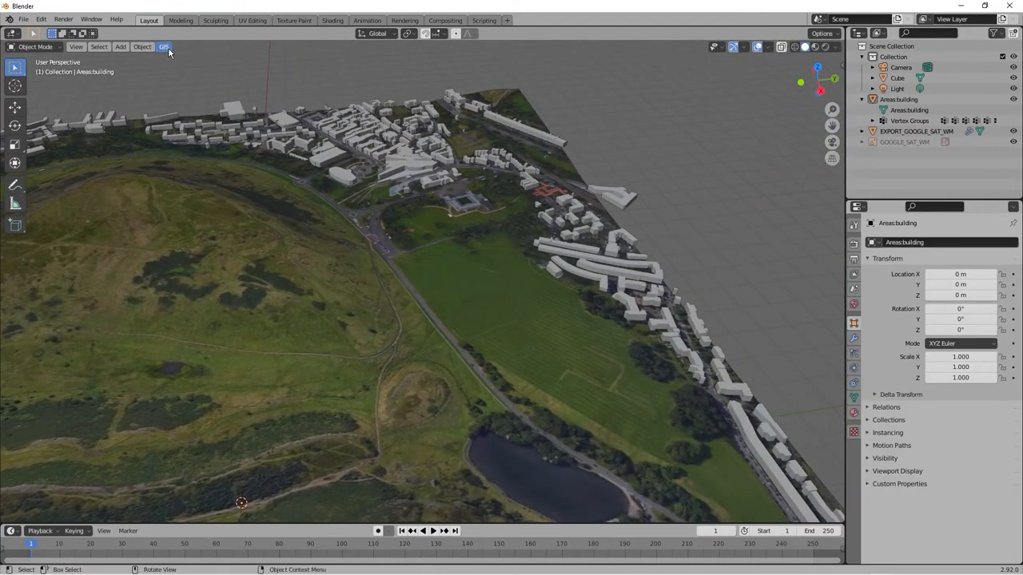
# Step: Open the GIS menu in the viewport header
pyautogui.click(164, 46)
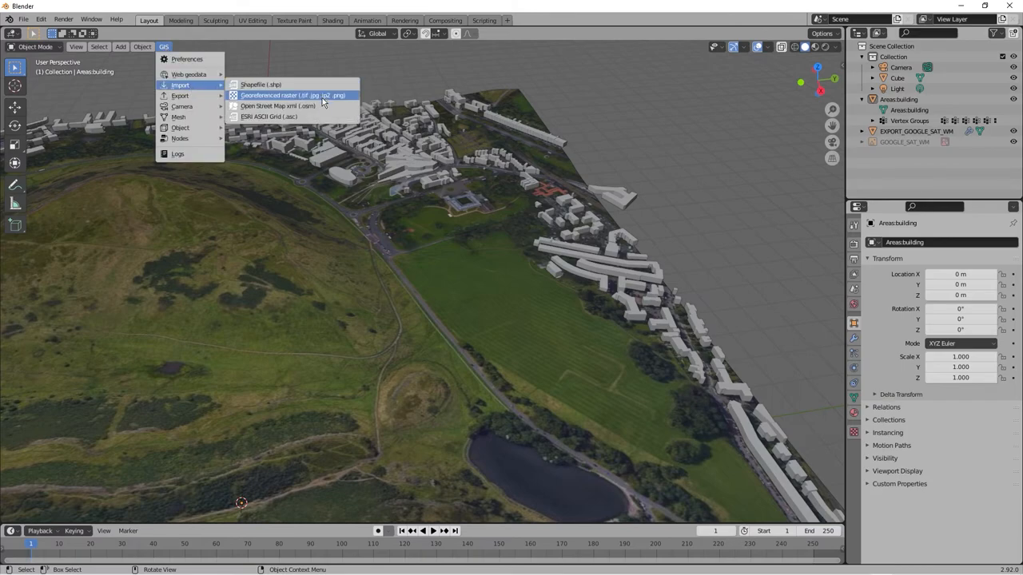
pyautogui.moveTo(268, 116)
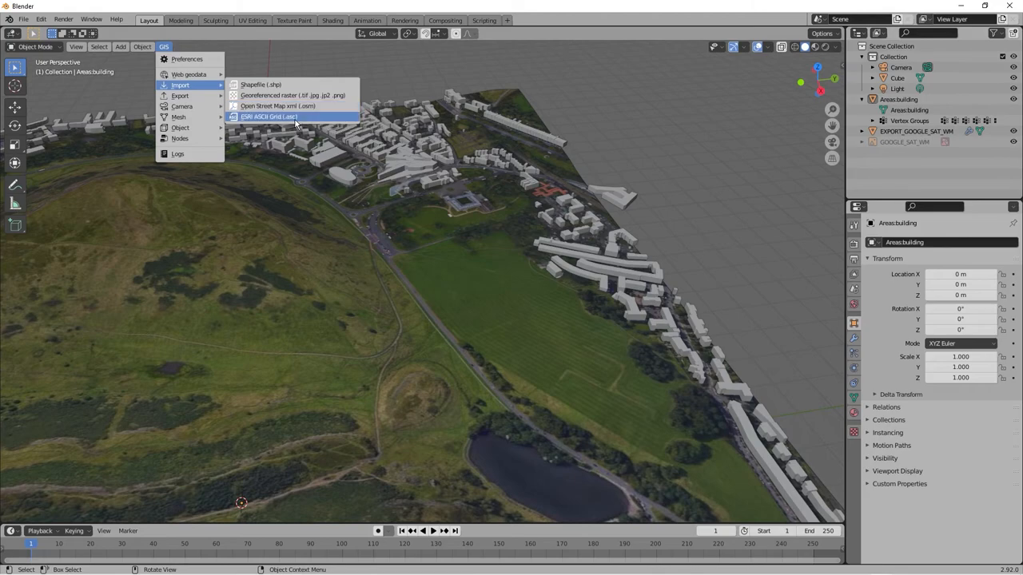
pyautogui.moveTo(296, 117)
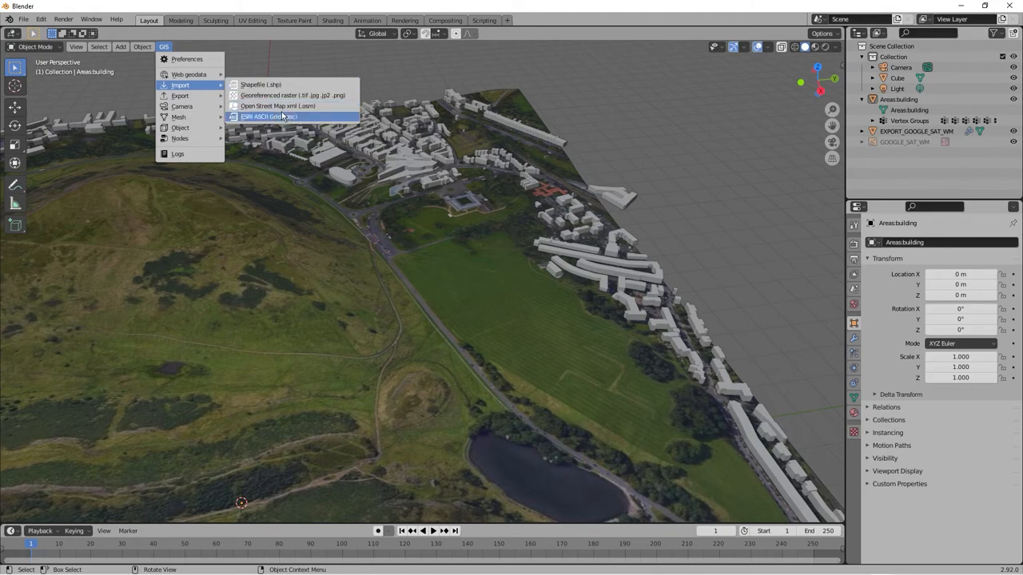
pyautogui.moveTo(284, 85)
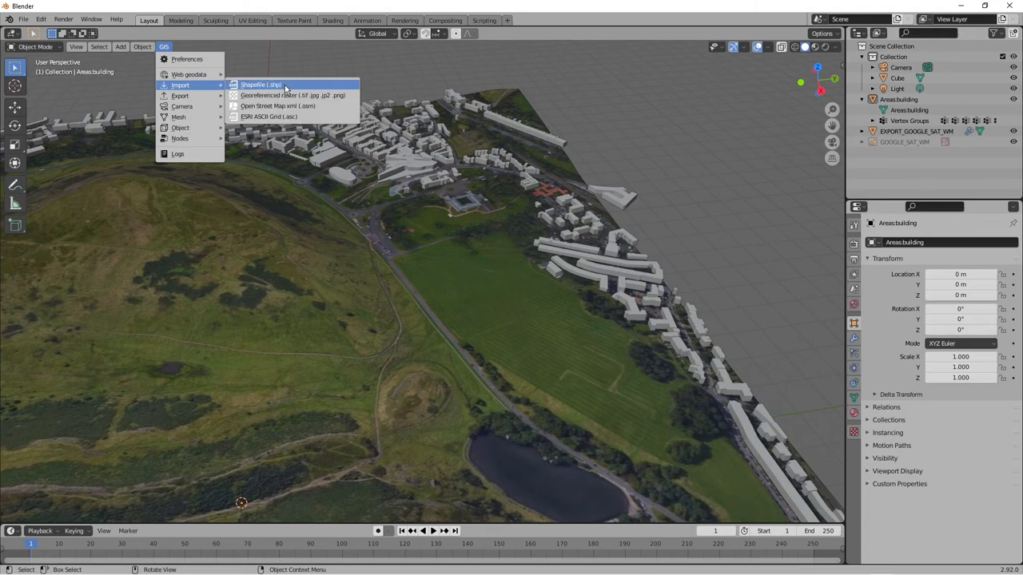
pyautogui.moveTo(189, 74)
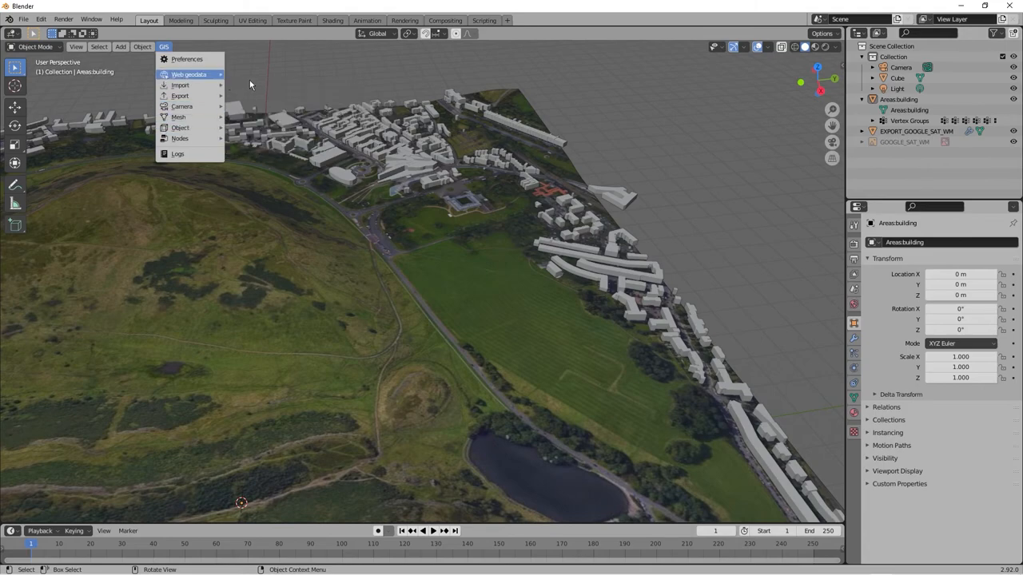